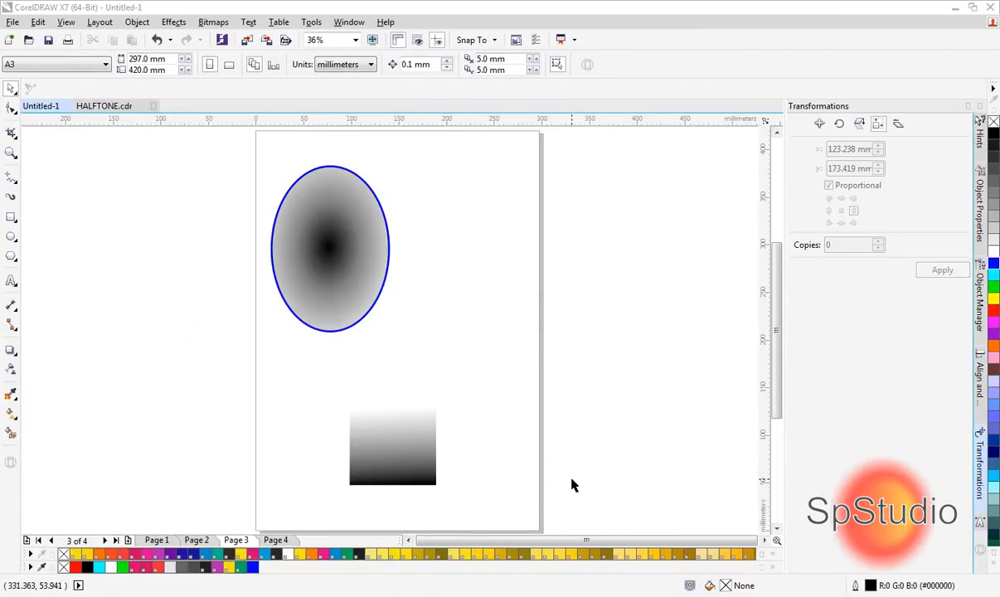
mouse_move(557, 467)
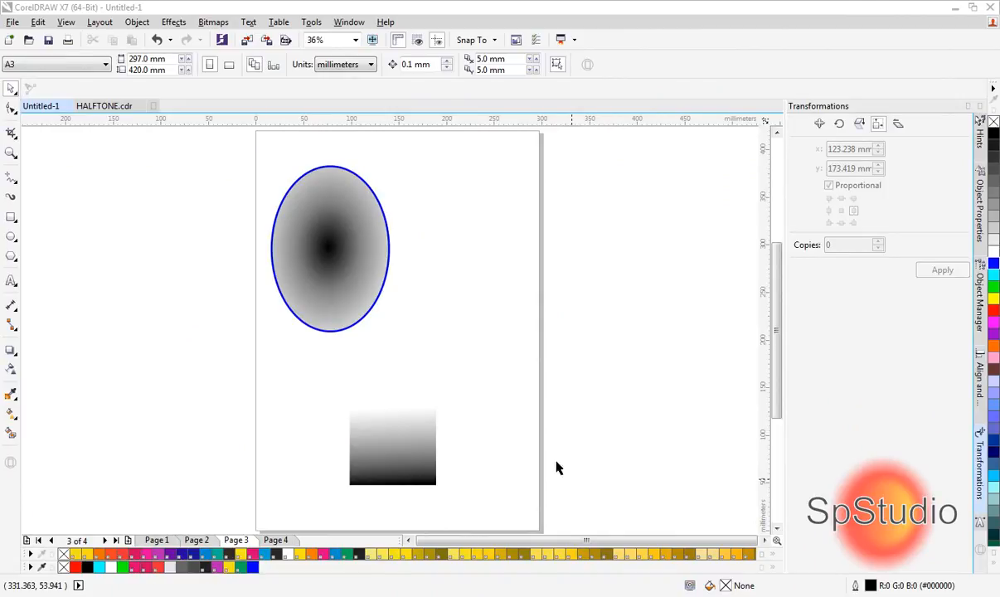
Pull the gradient ellipse out of its blue outline to the right
click(329, 249)
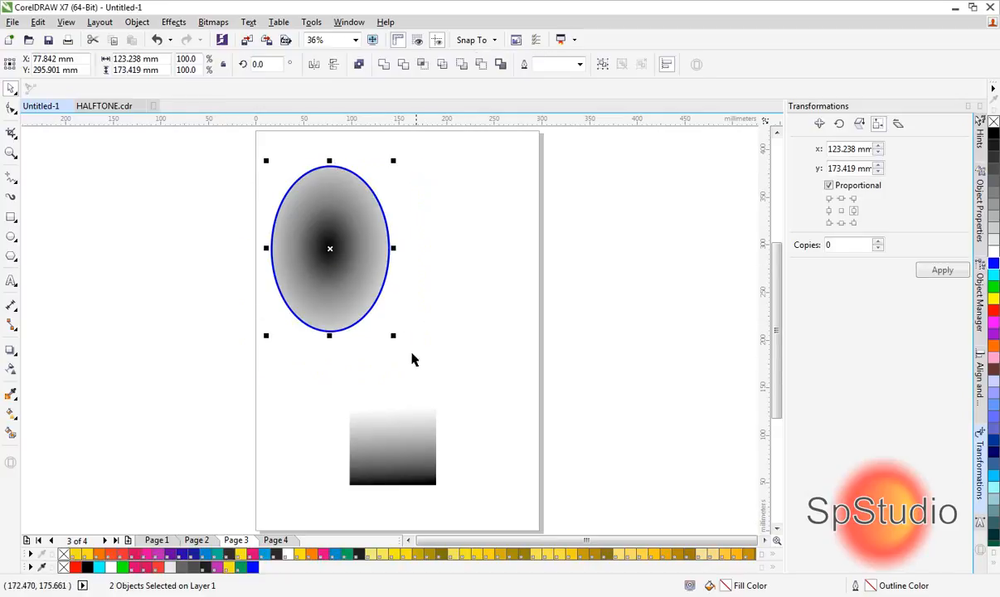
mouse_move(420, 281)
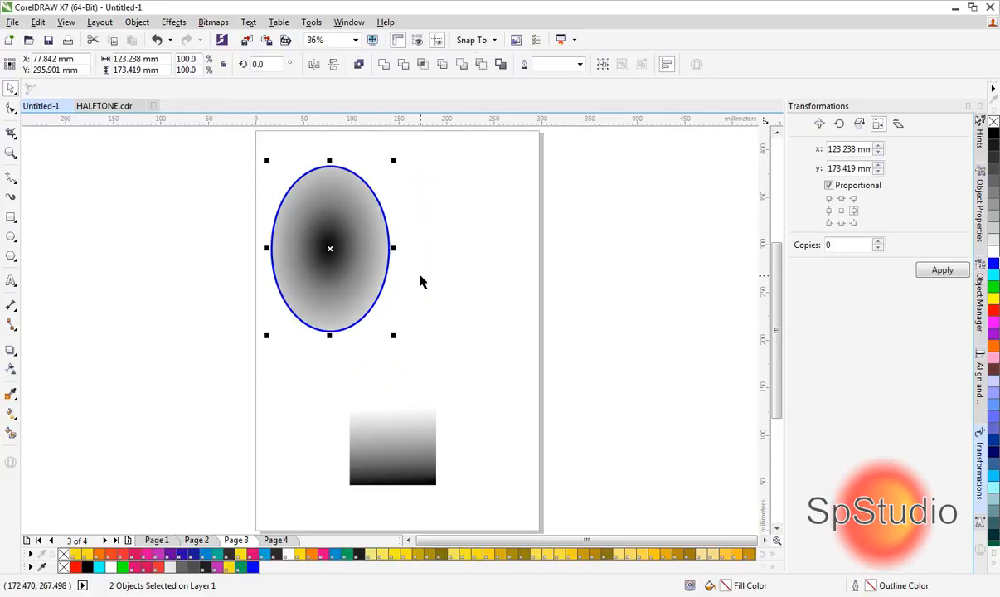
click(423, 282)
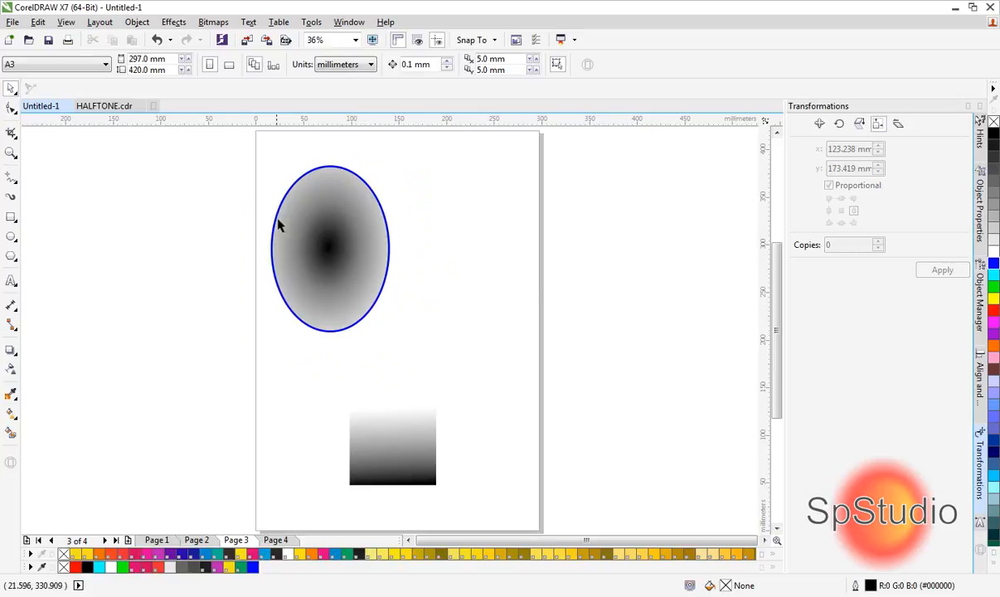
mouse_move(322, 255)
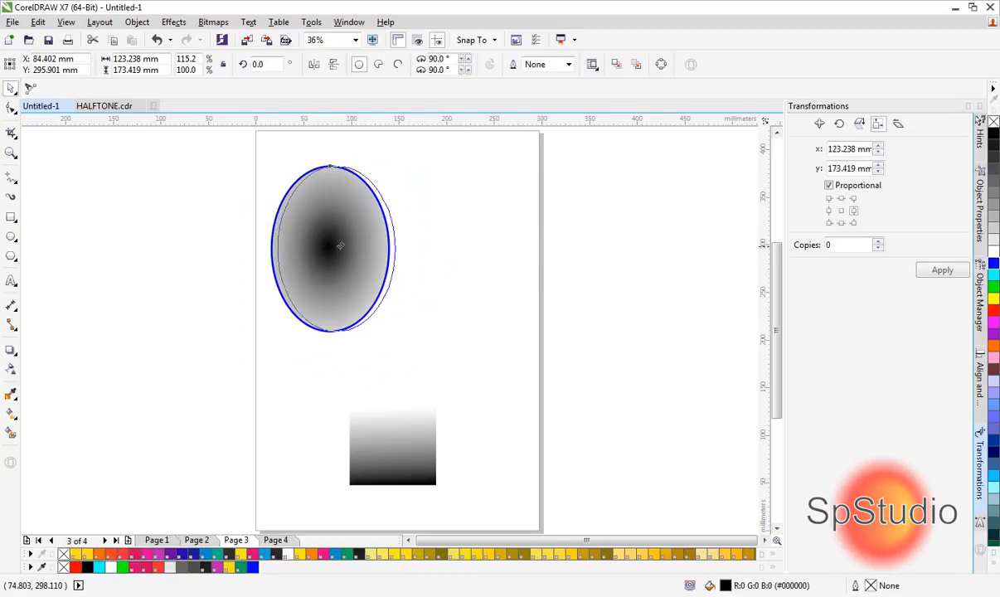
drag(332, 248, 466, 251)
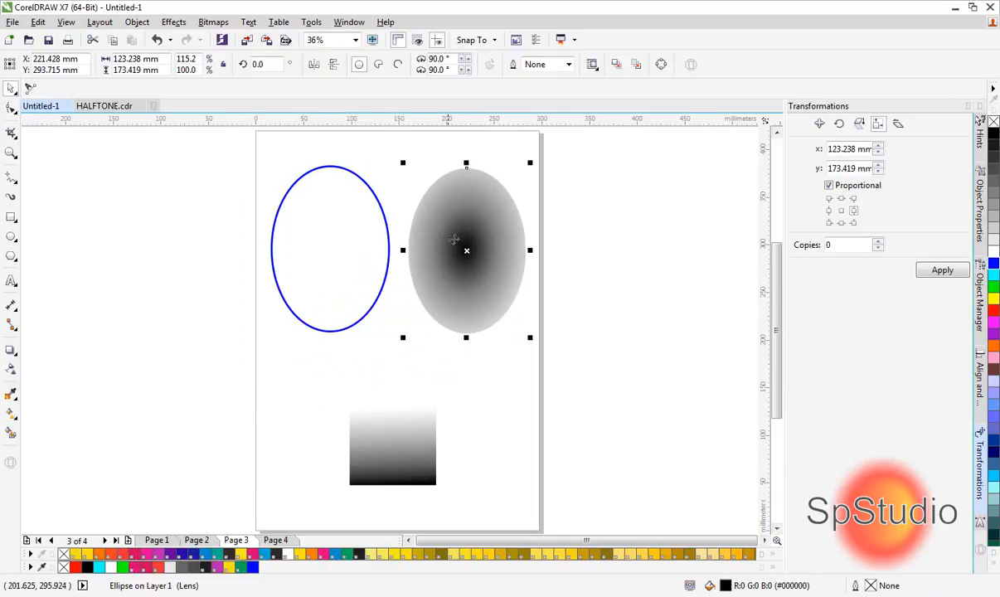
mouse_move(474, 283)
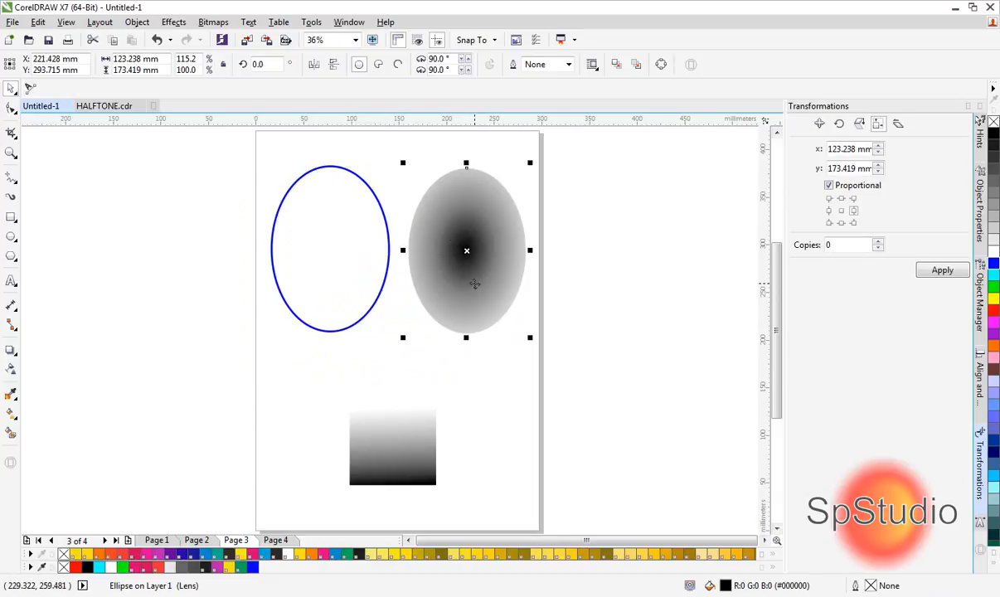
mouse_move(460, 262)
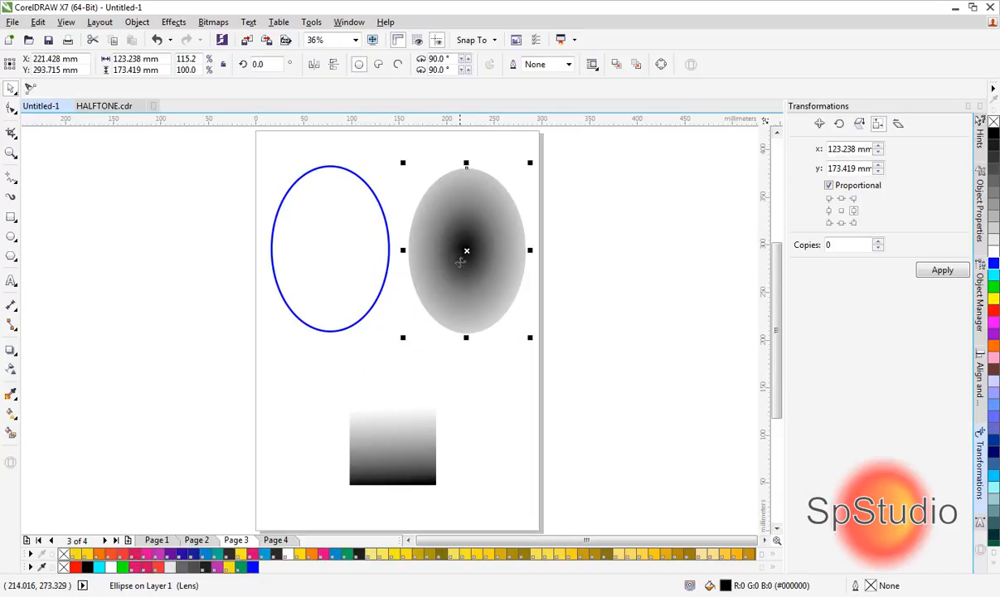
mouse_move(446, 312)
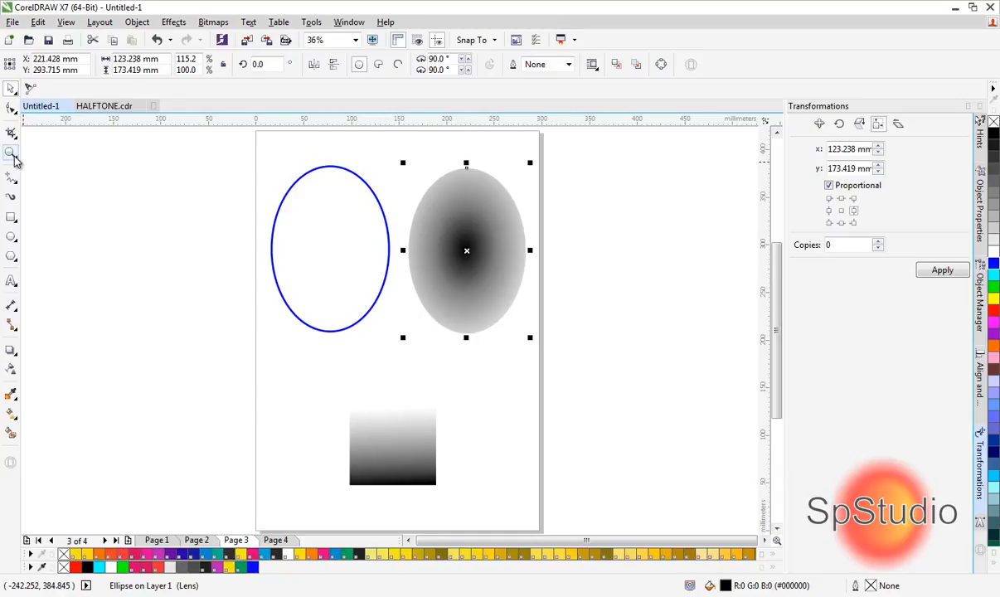
Zoom in on the gradient ellipse and select it with the Pick tool
click(10, 155)
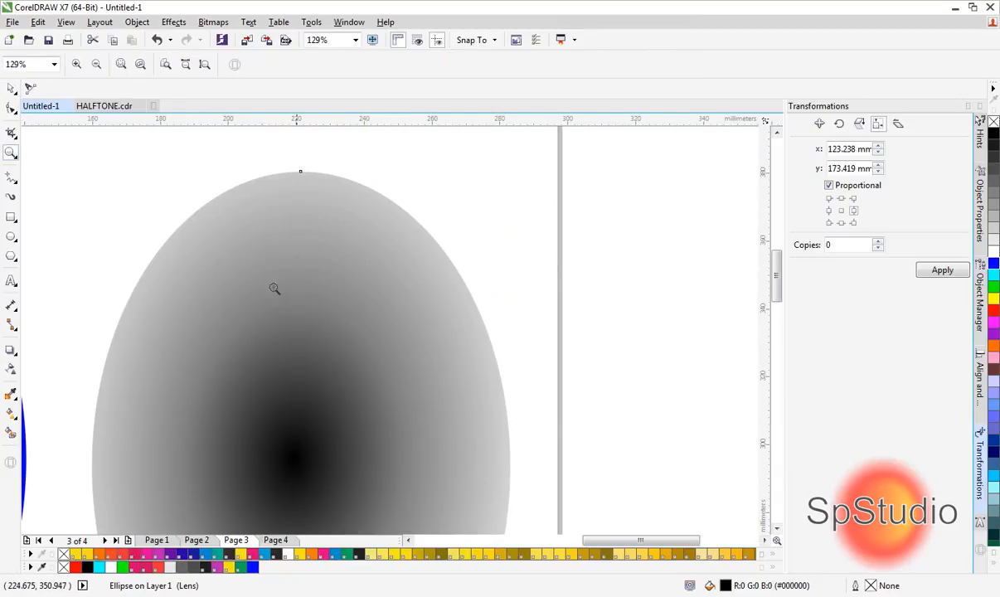
mouse_move(189, 277)
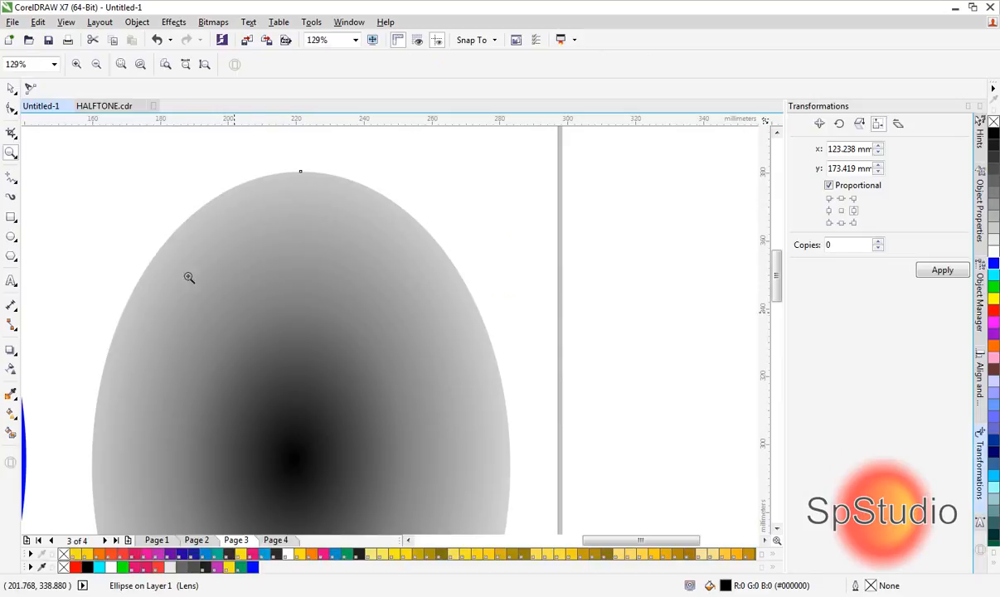
click(302, 331)
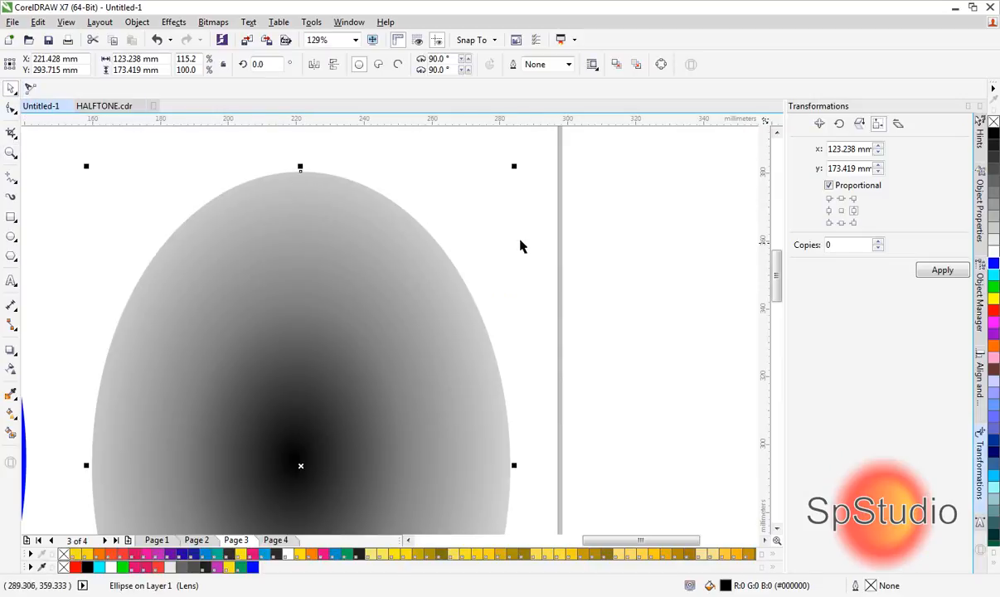
mouse_move(460, 252)
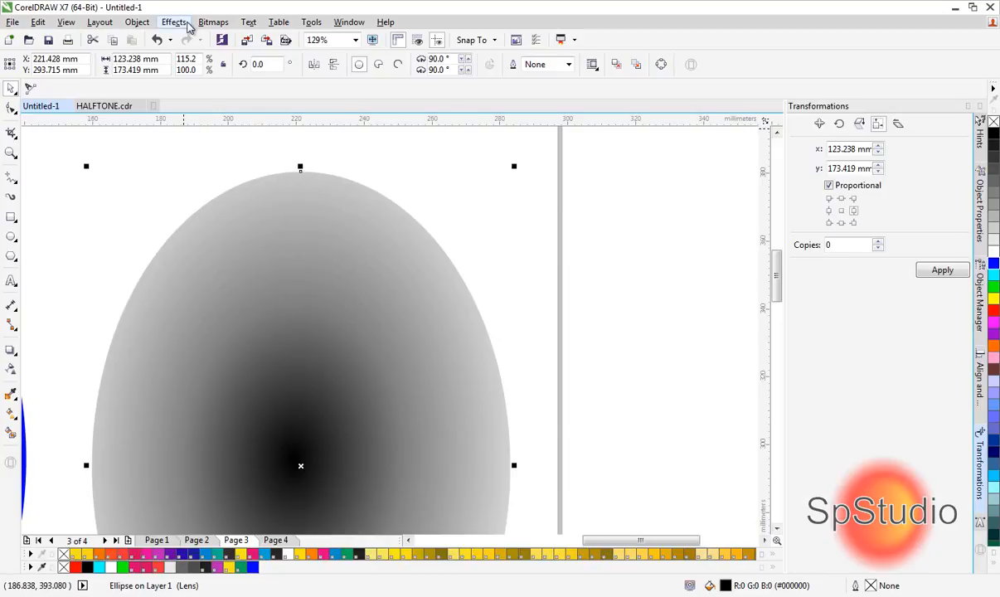
mouse_move(212, 22)
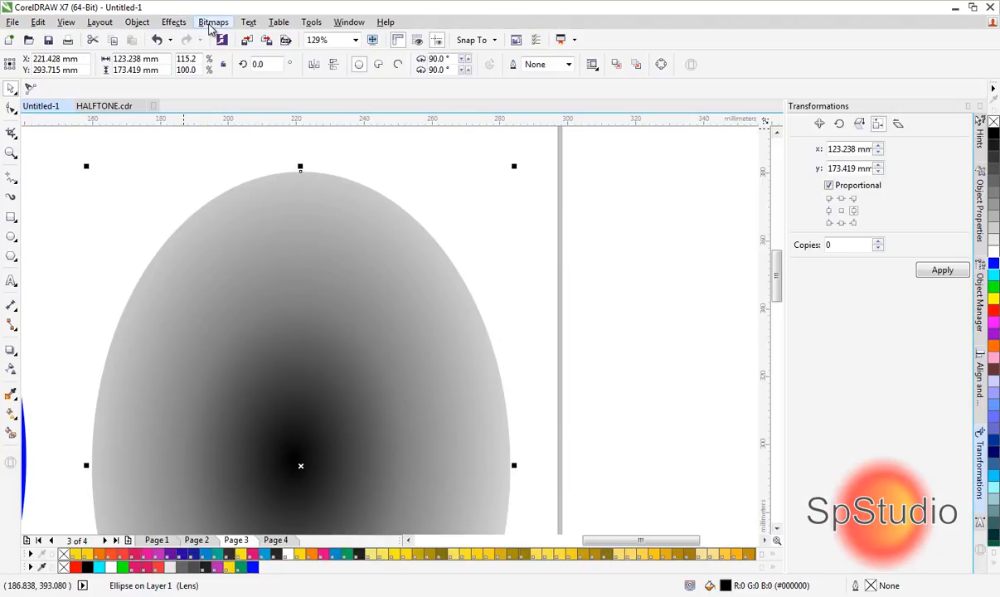
Convert the ellipse to a 300 dpi Grayscale (8-bit) bitmap via Bitmaps > Convert to Bitmap
click(212, 22)
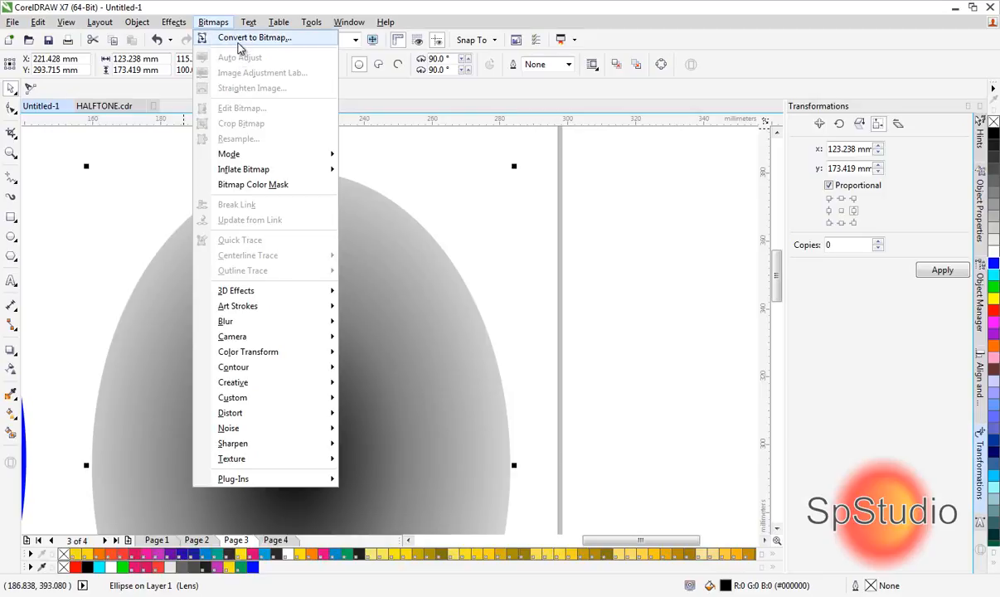
click(256, 36)
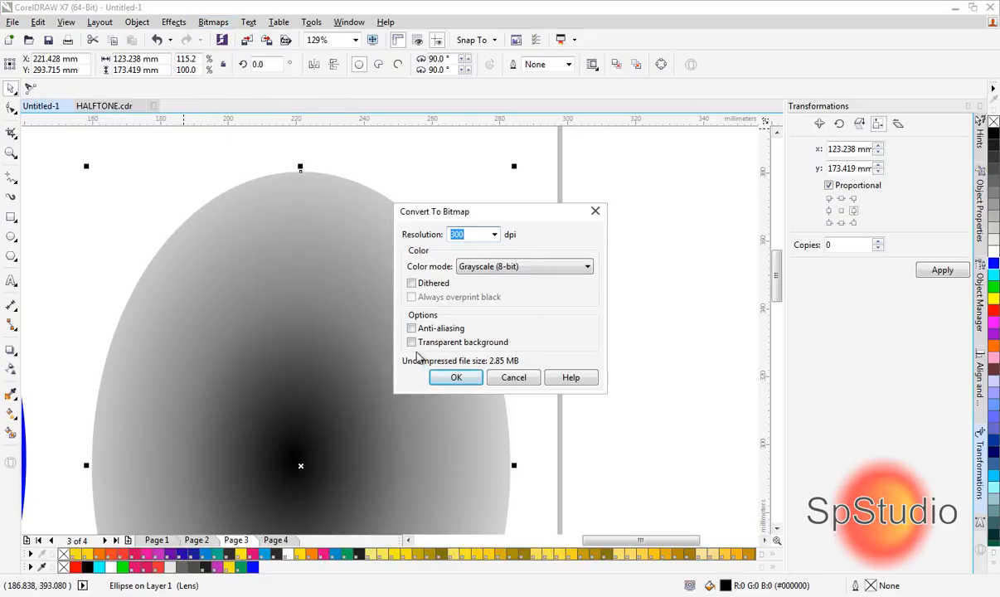
click(411, 342)
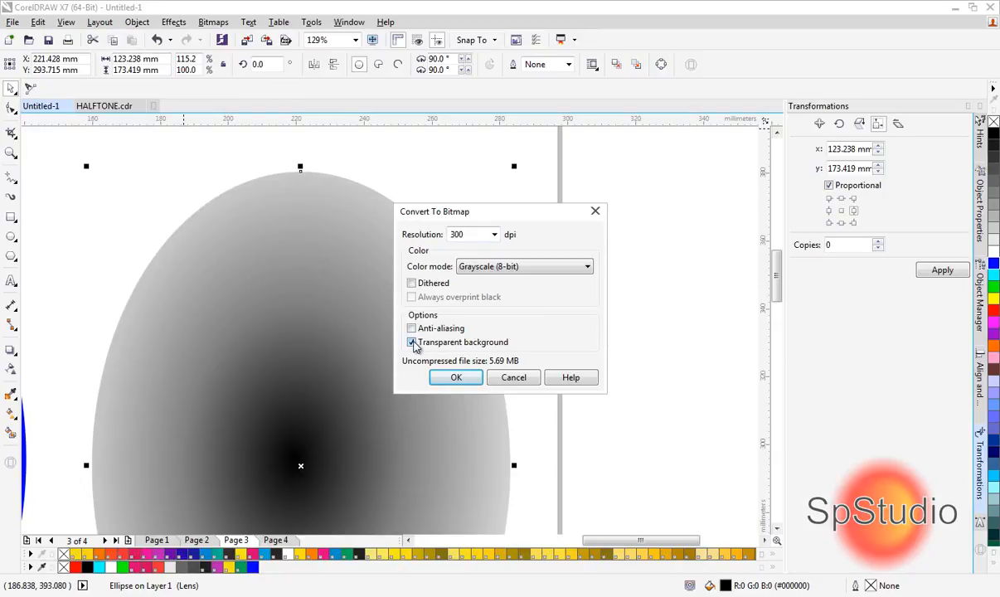
click(412, 342)
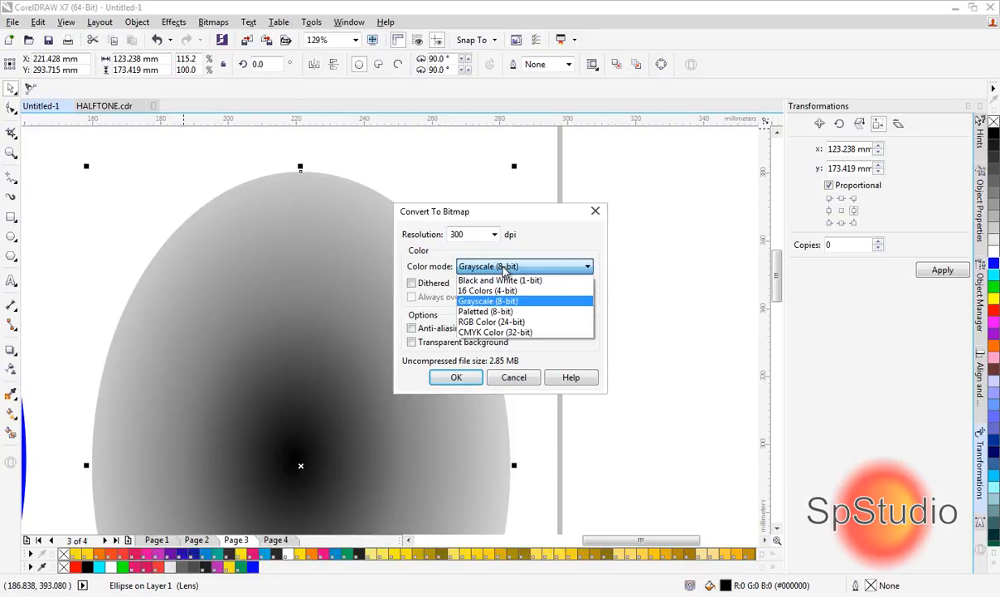
mouse_move(491, 310)
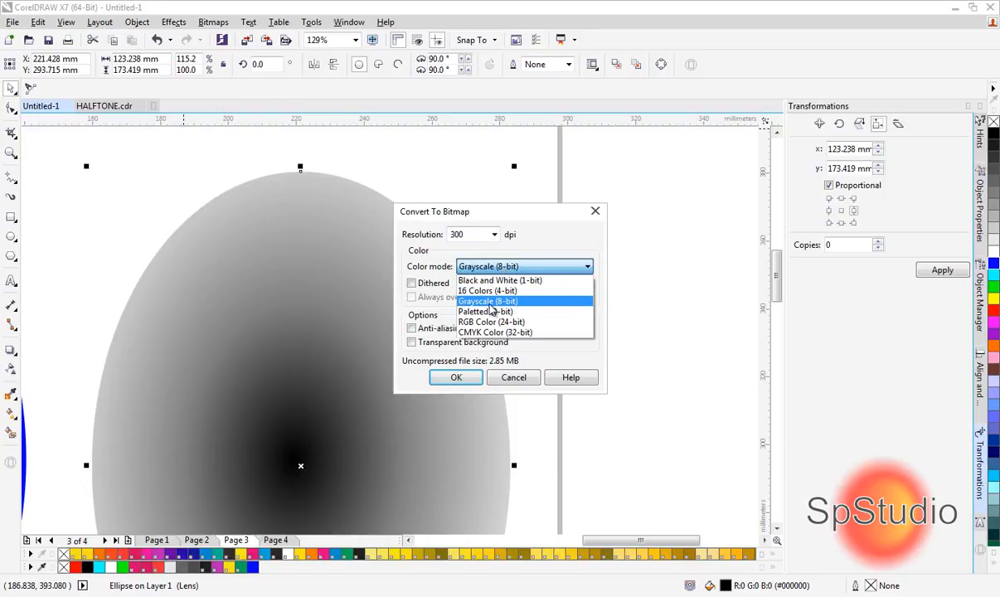
click(488, 301)
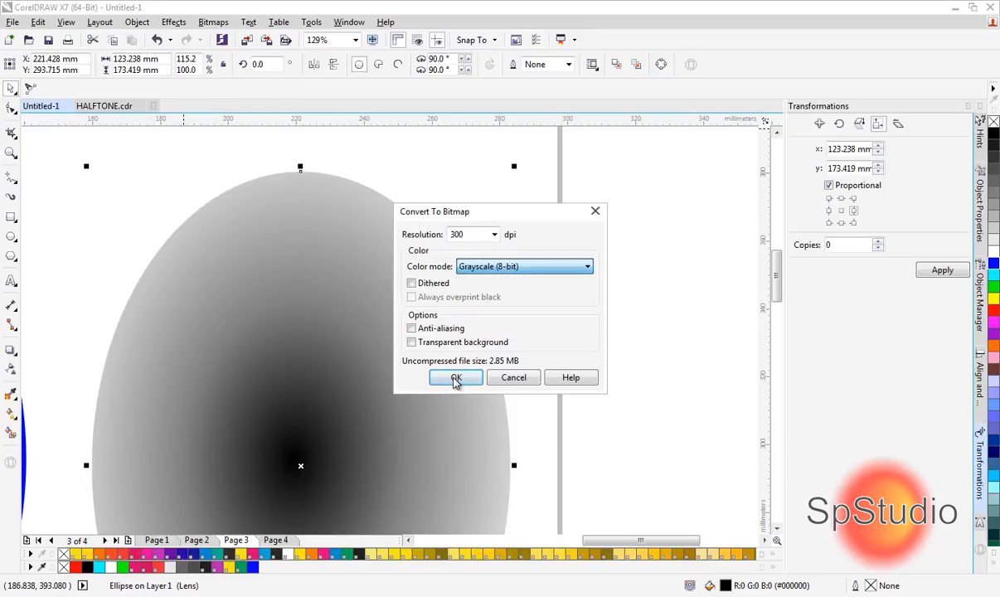
click(454, 378)
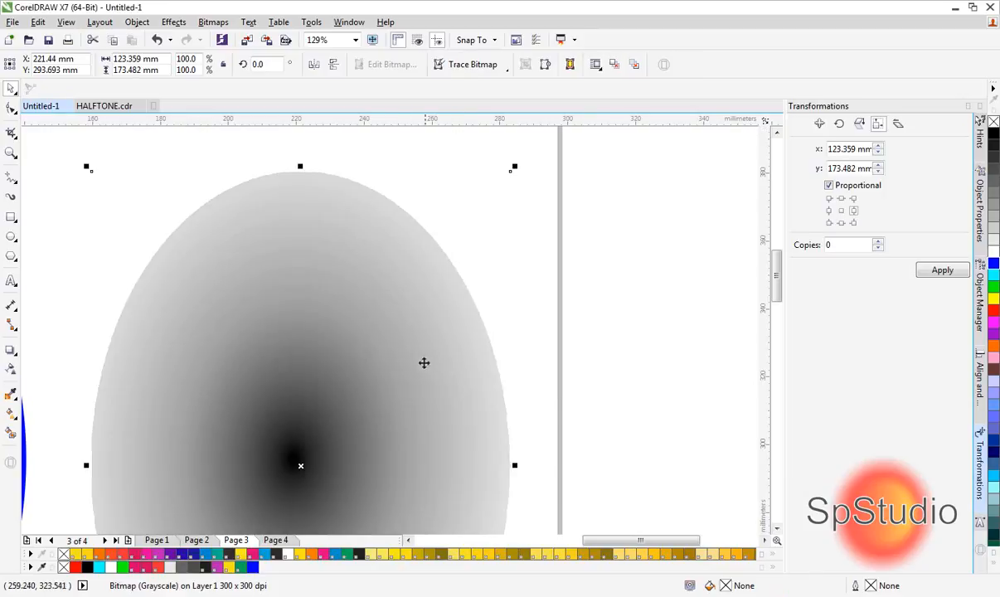
mouse_move(361, 328)
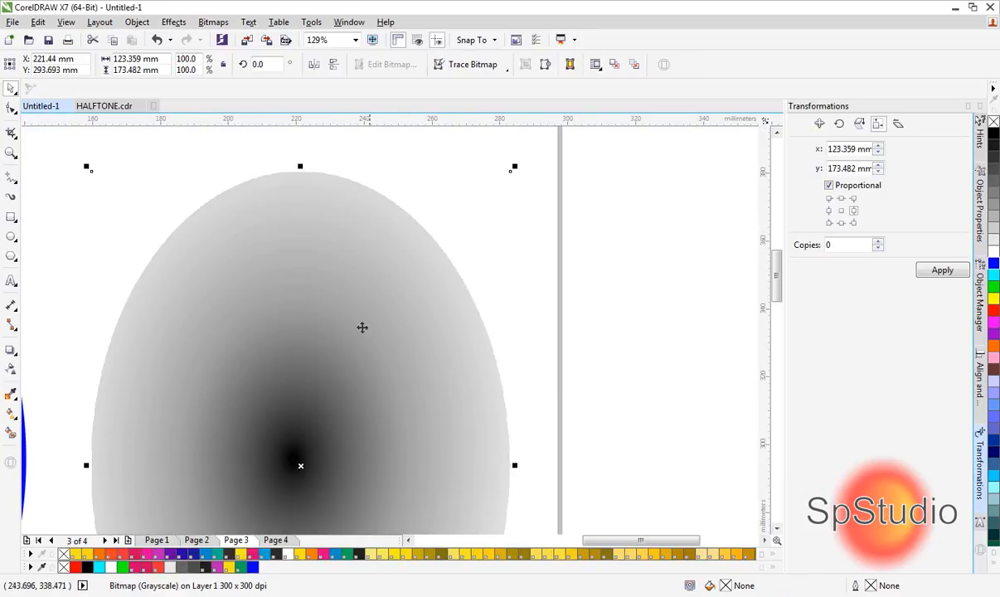
mouse_move(308, 371)
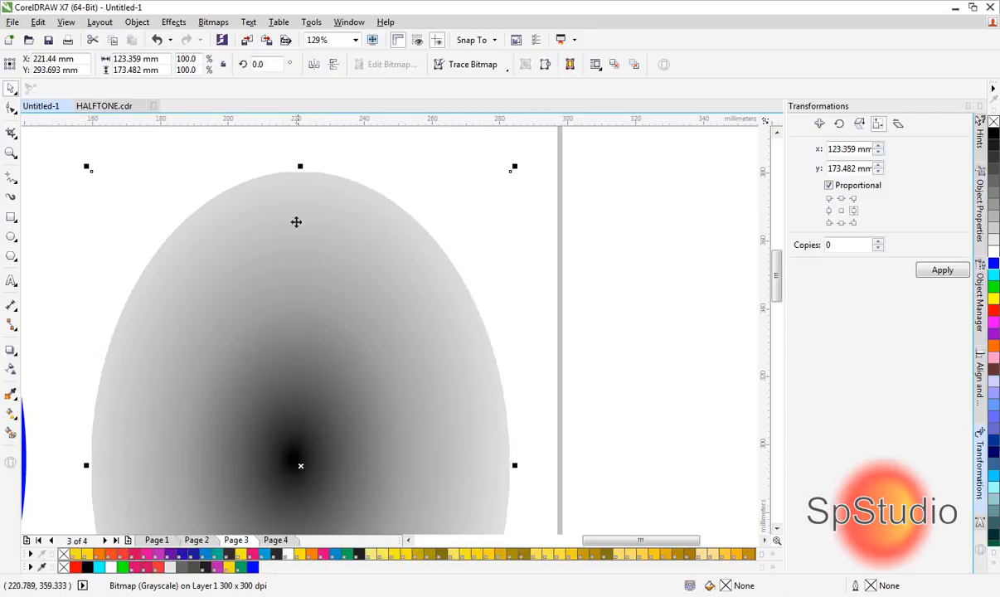
mouse_move(118, 7)
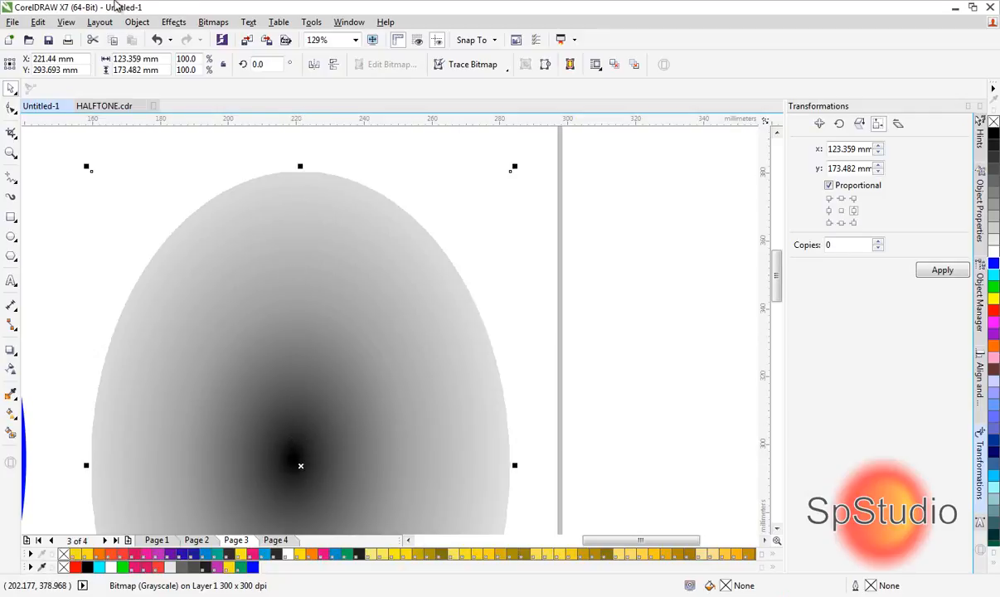
click(172, 22)
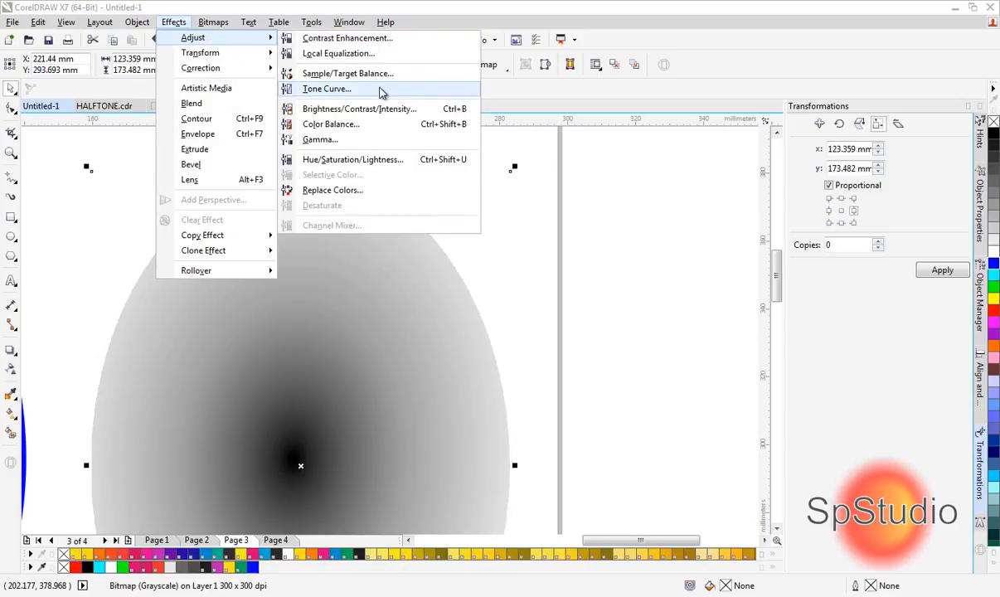
click(324, 90)
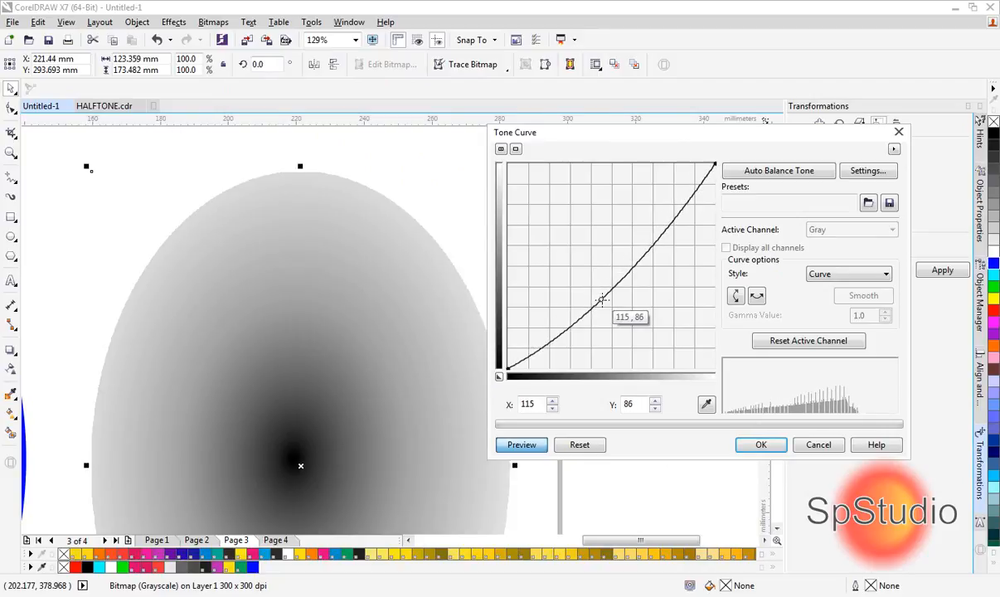
drag(603, 300, 606, 305)
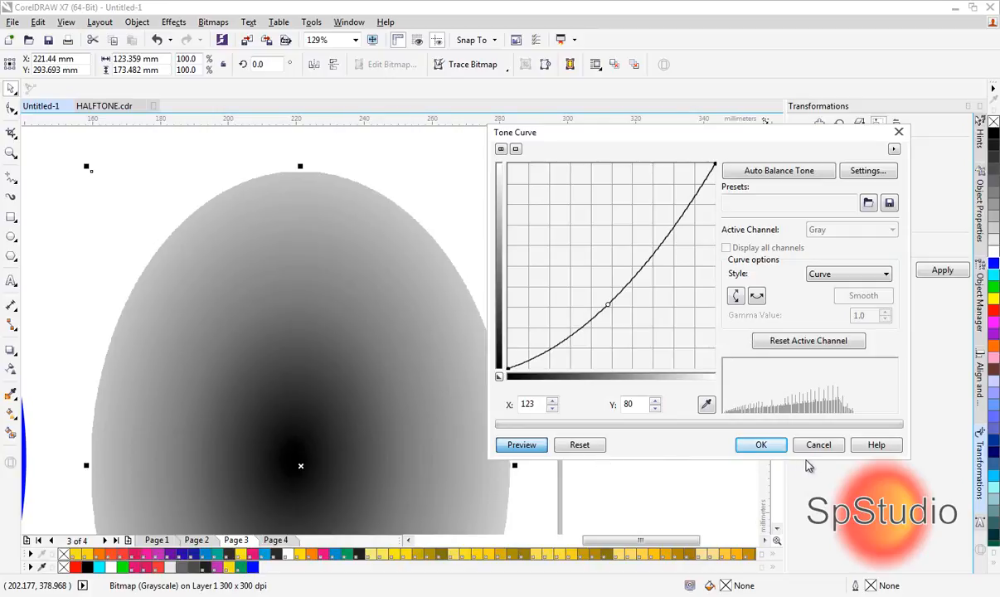
click(578, 444)
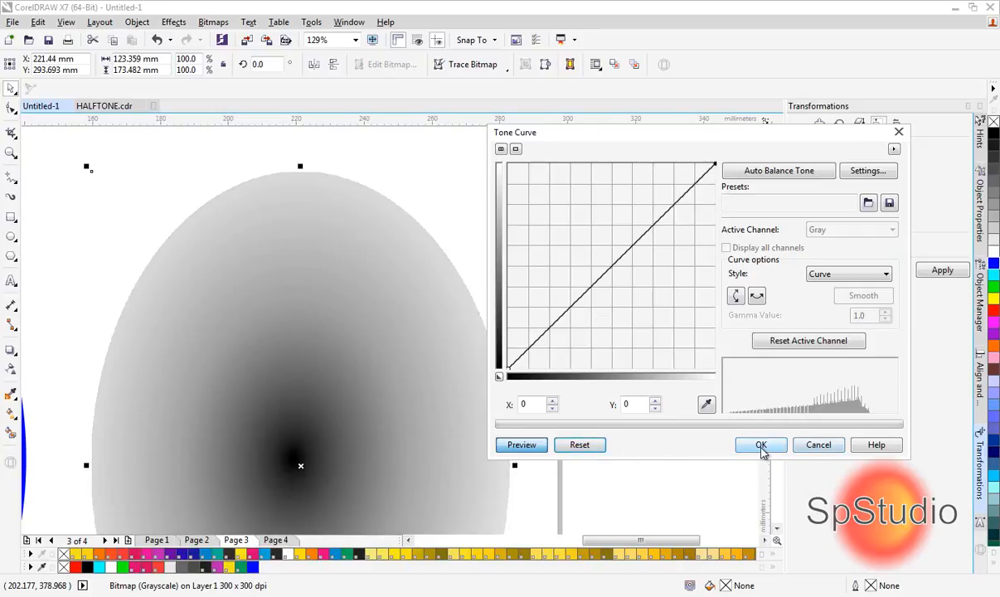
click(759, 445)
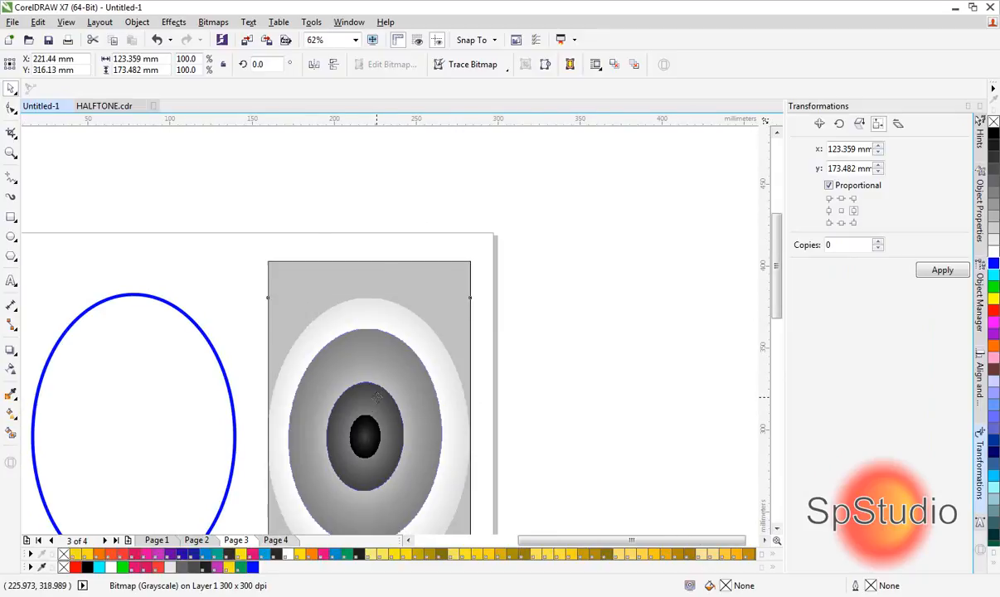
Convert the grayscale ellipse to Black and White (1-bit) using a round halftone screen measured per inch
click(213, 22)
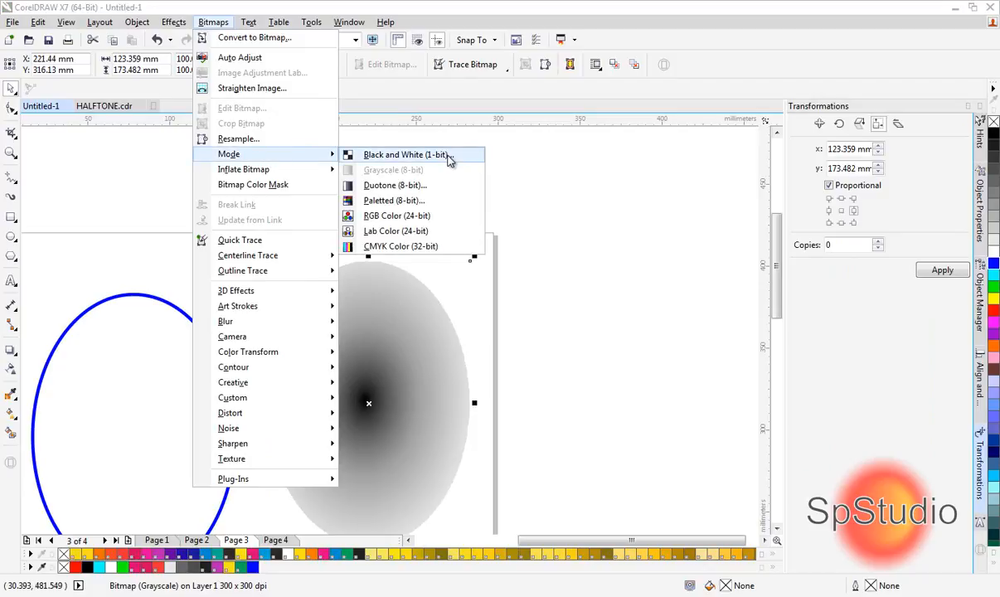
click(405, 154)
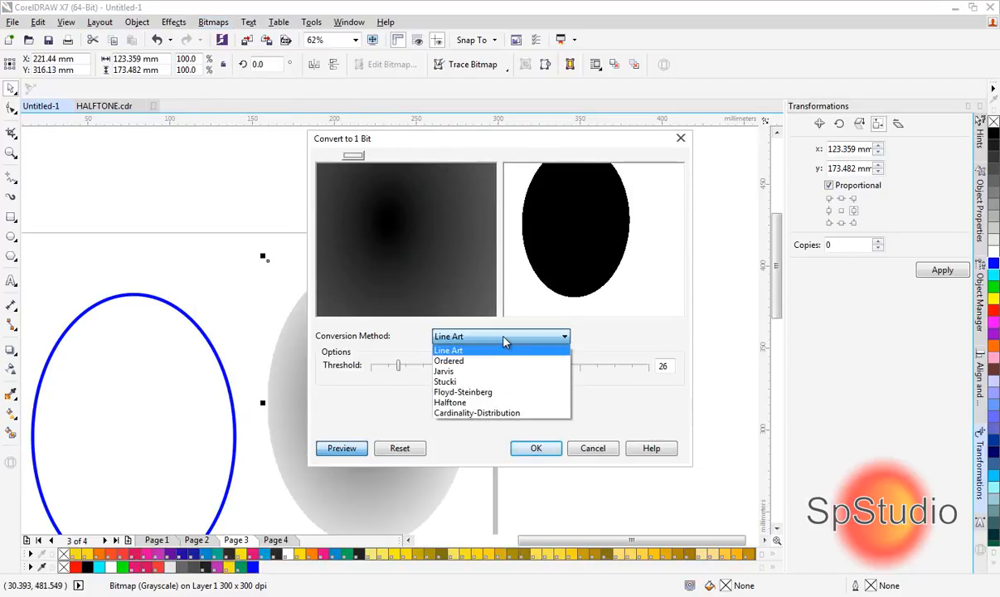
mouse_move(451, 402)
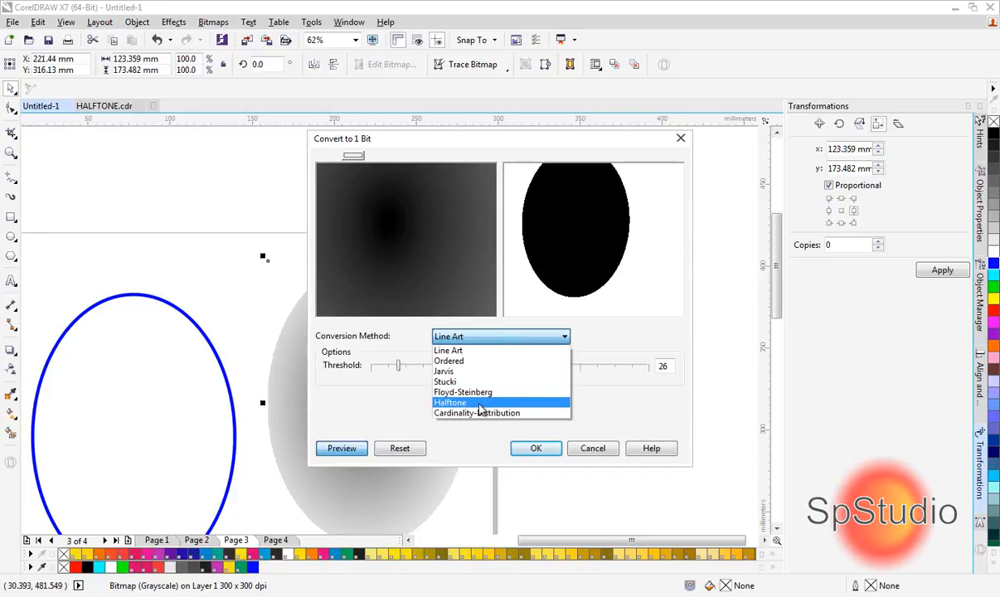
click(451, 402)
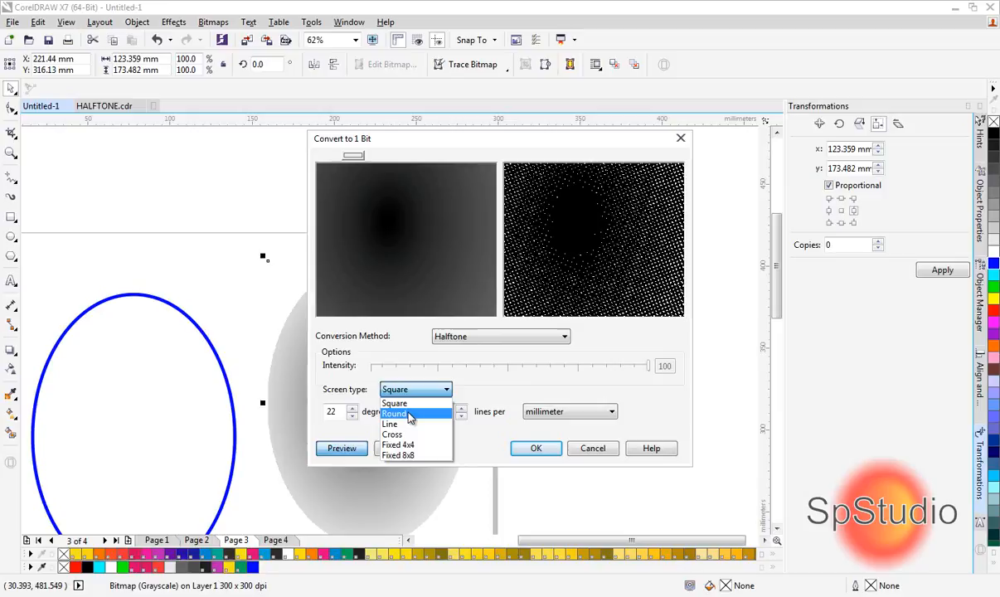
click(394, 415)
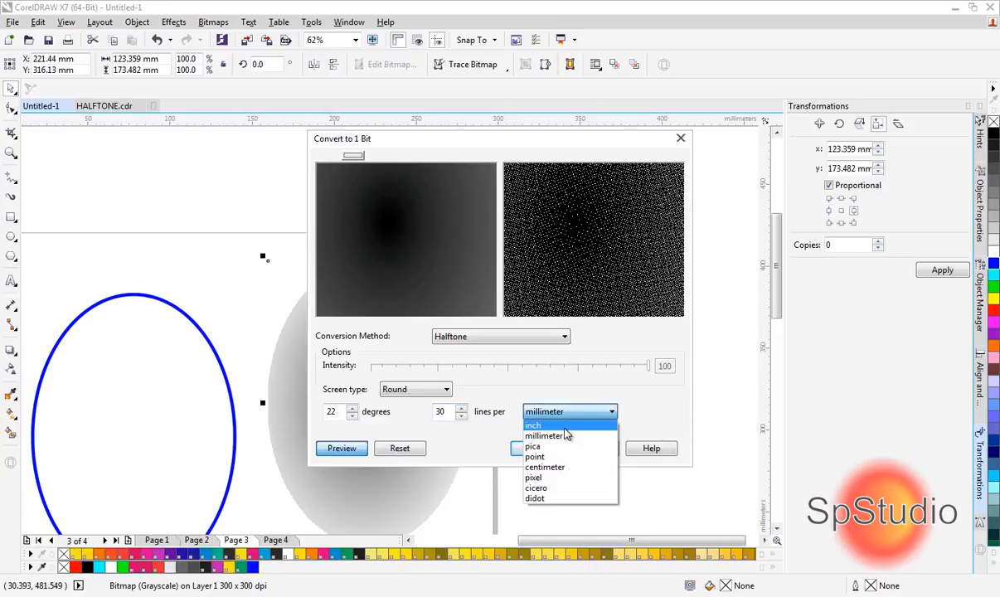
click(532, 424)
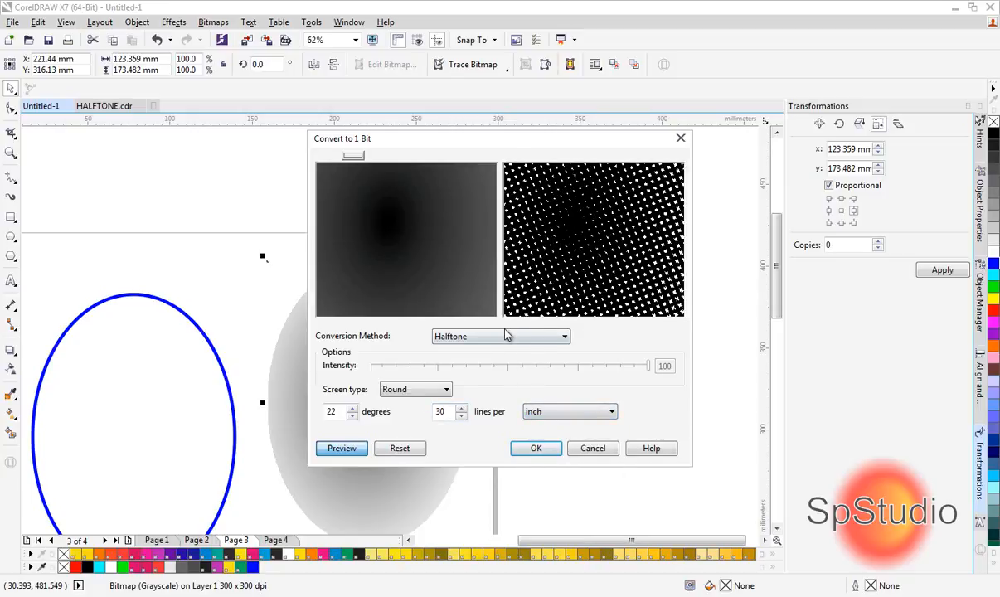
triple_click(441, 411)
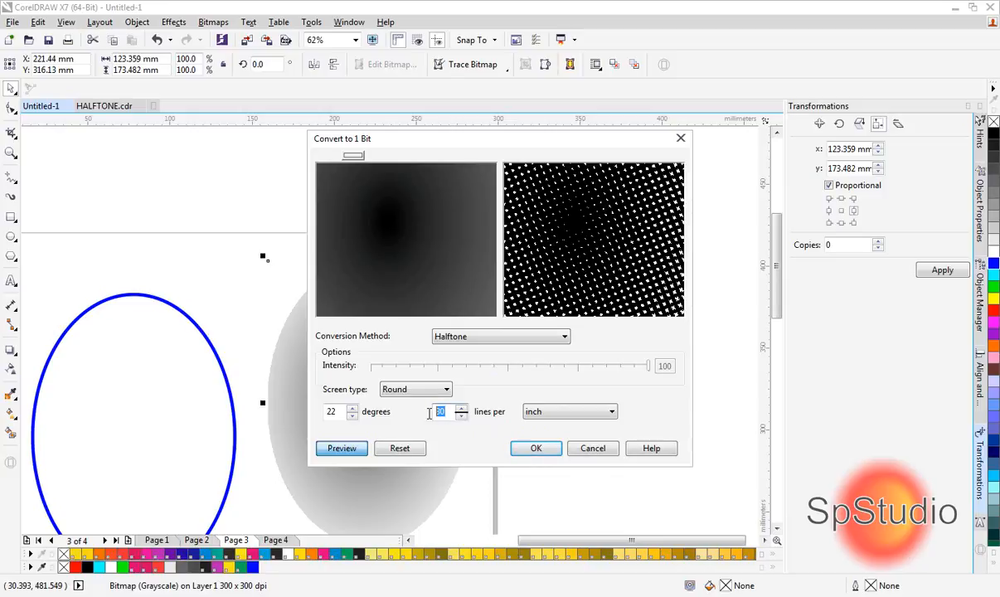
mouse_move(431, 418)
text(2)
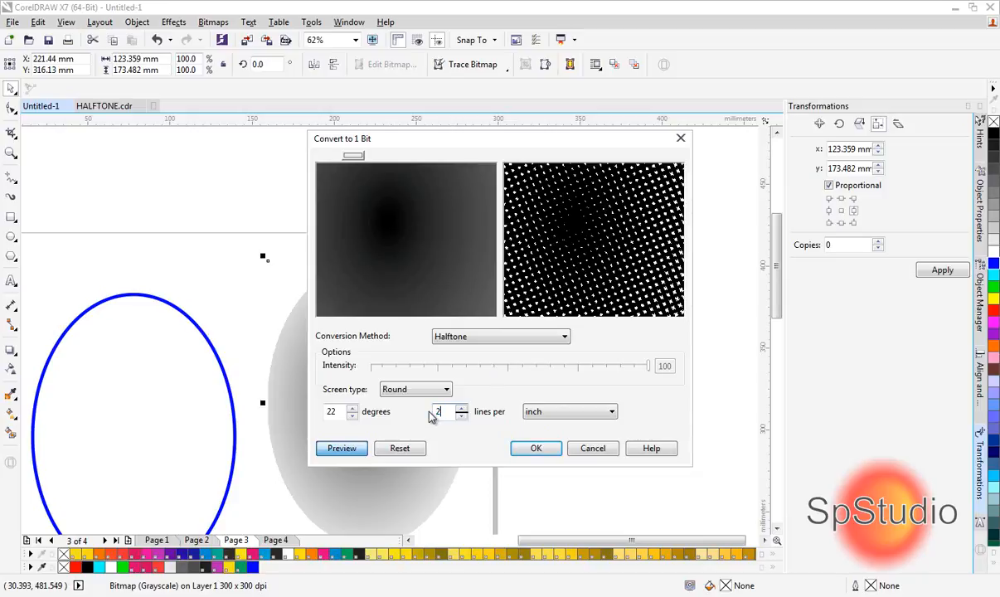
click(536, 448)
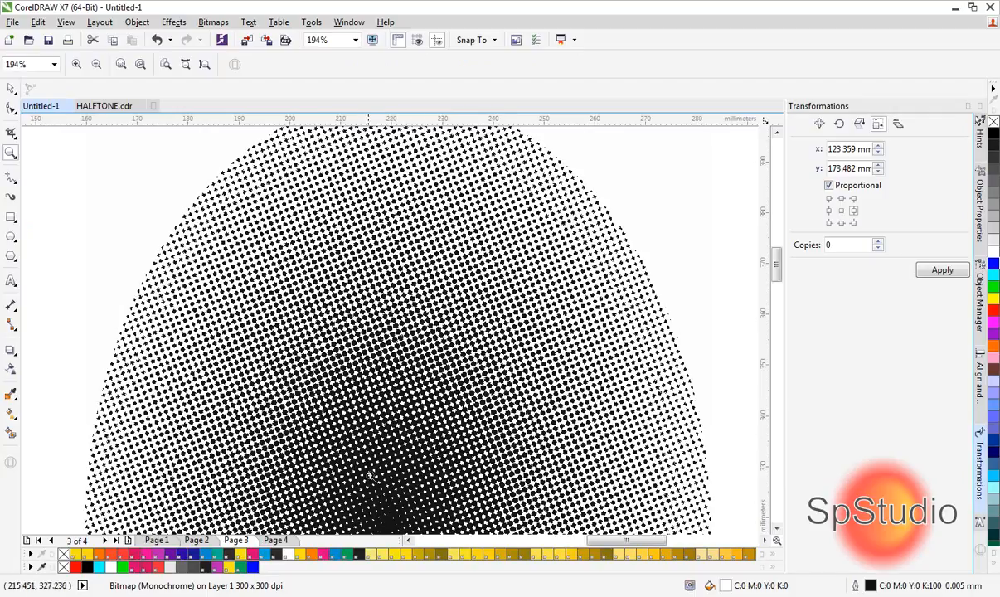
mouse_move(761, 584)
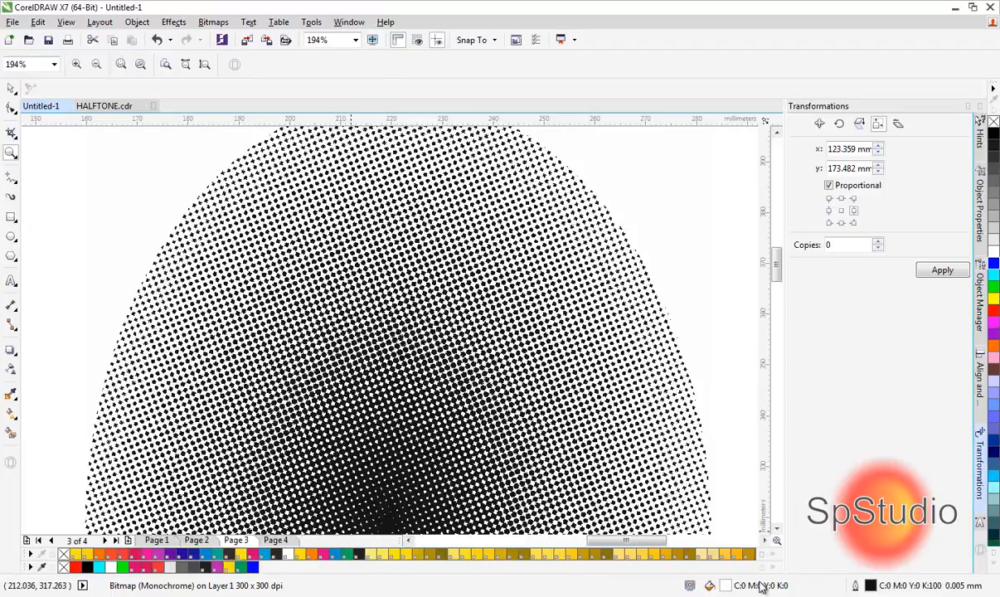
mouse_move(733, 589)
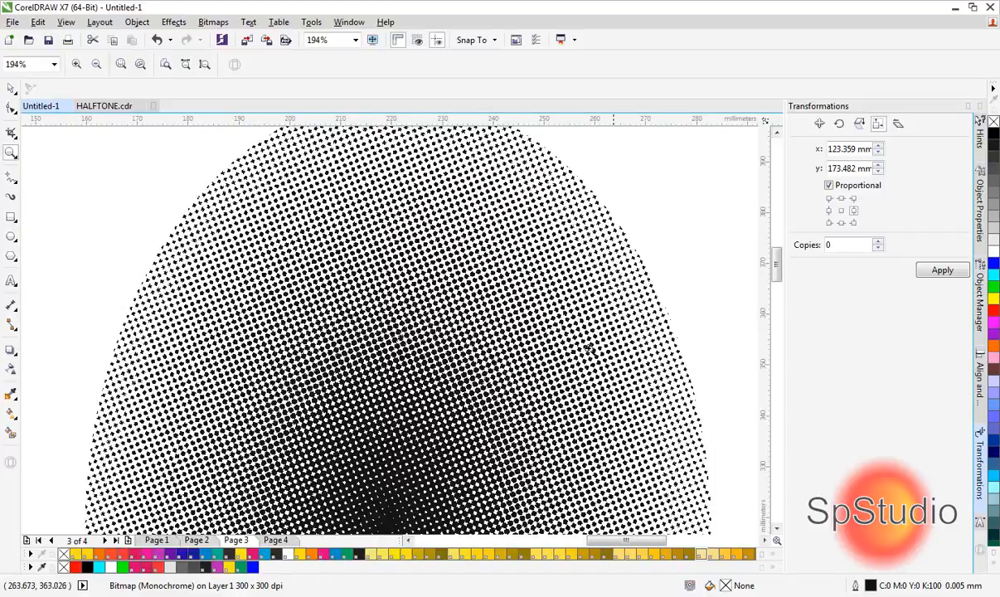
mouse_move(348, 571)
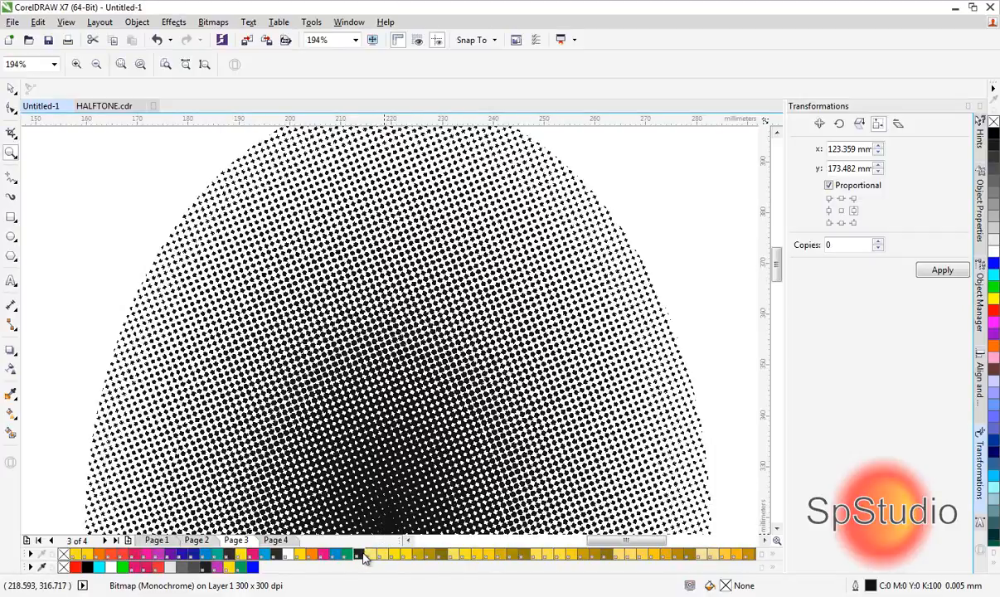
mouse_move(274, 556)
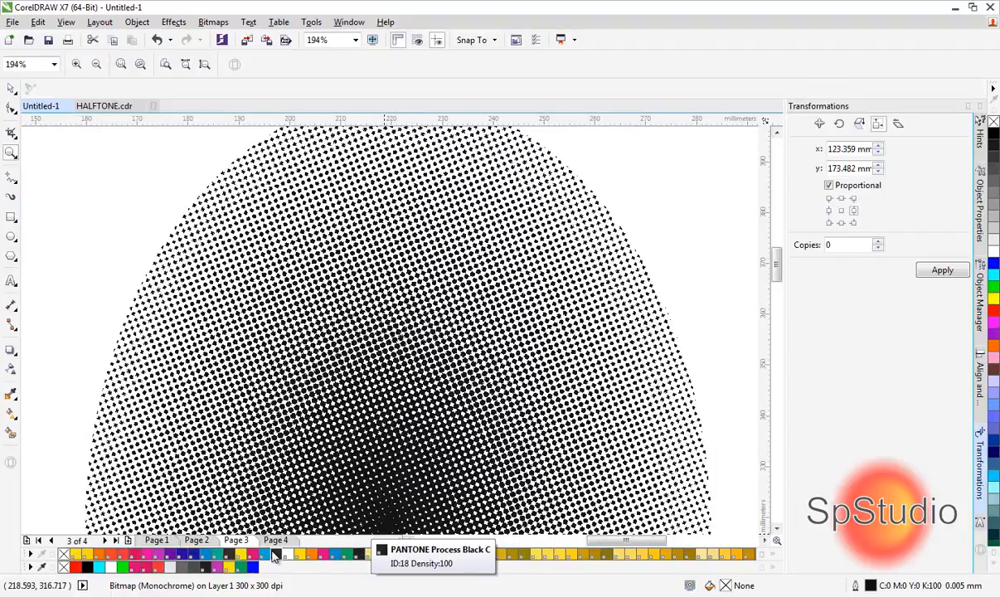
mouse_move(310, 555)
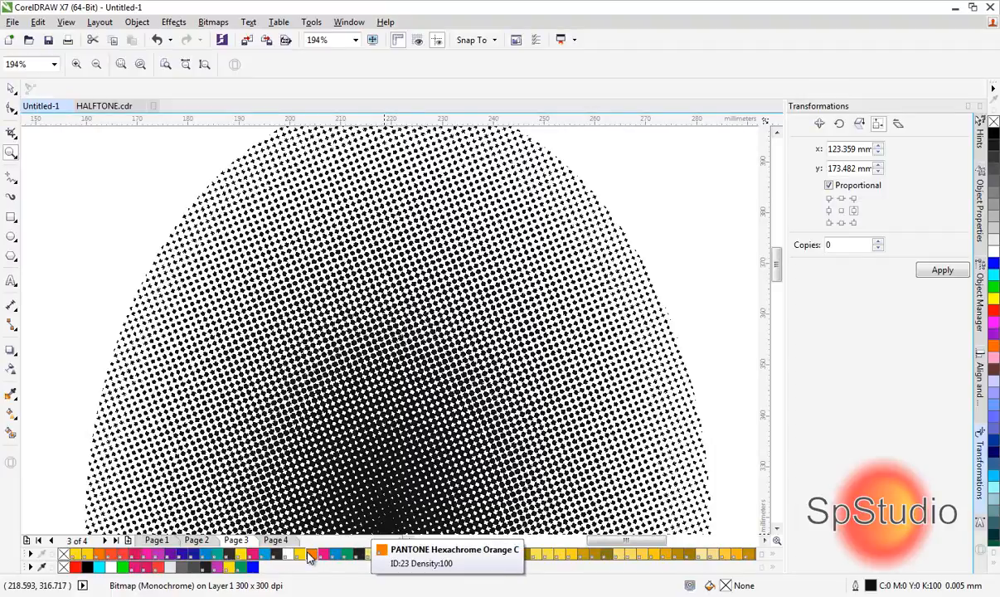
mouse_move(323, 553)
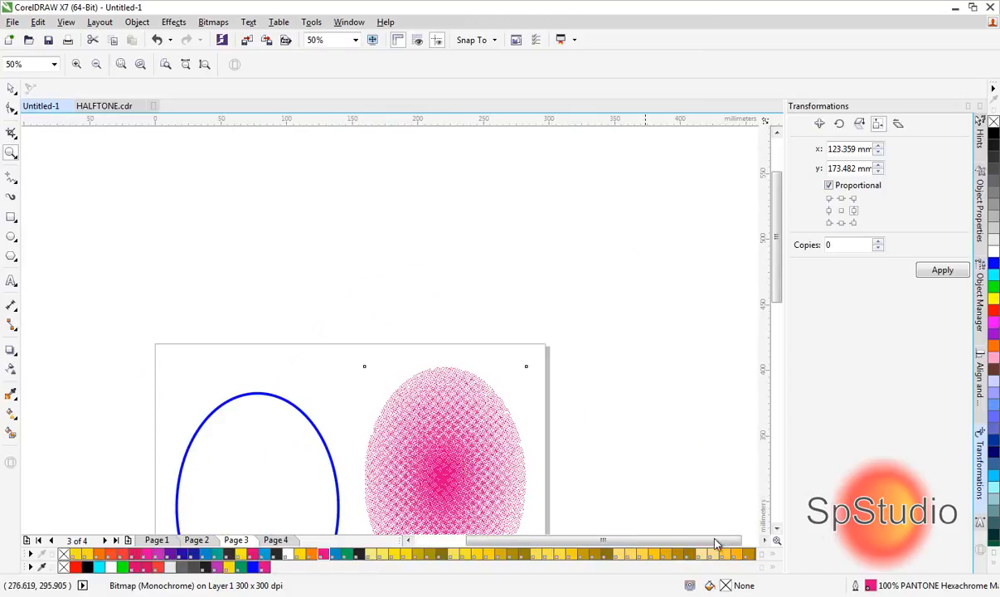
Move the pink halftone ellipse back into the blue outline and deselect
scroll(up, 3)
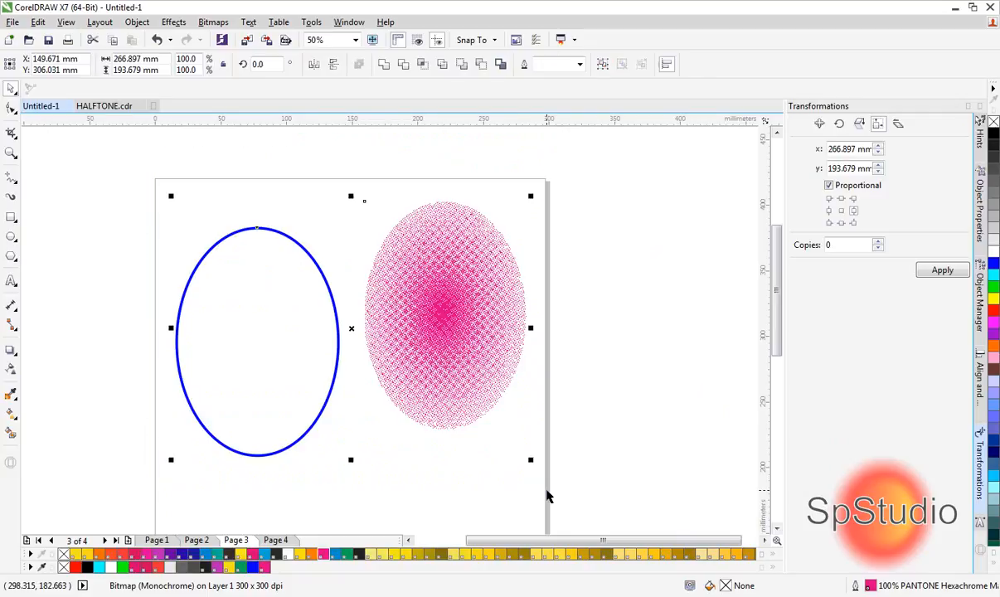
drag(444, 324, 257, 324)
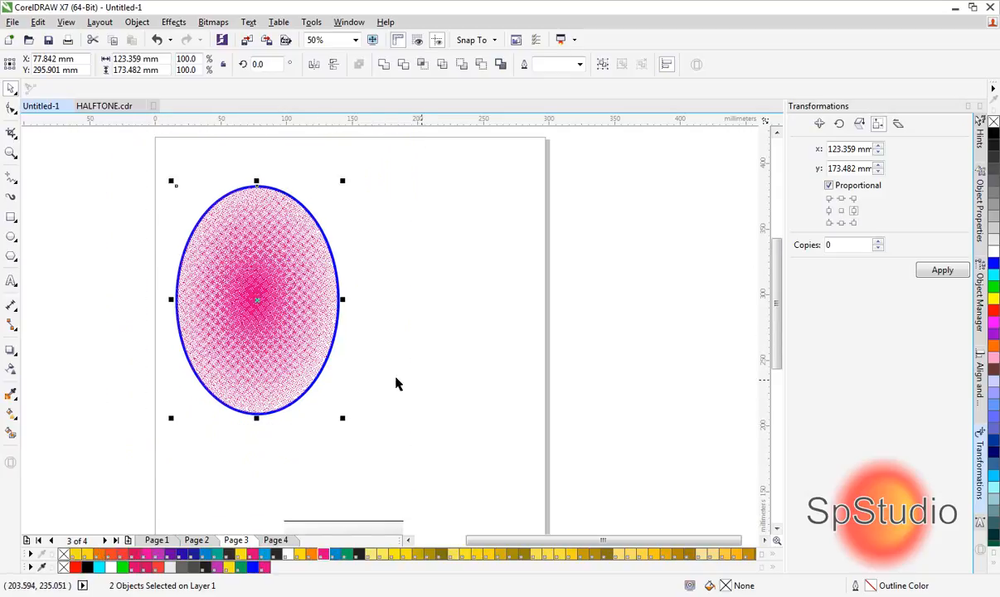
click(398, 383)
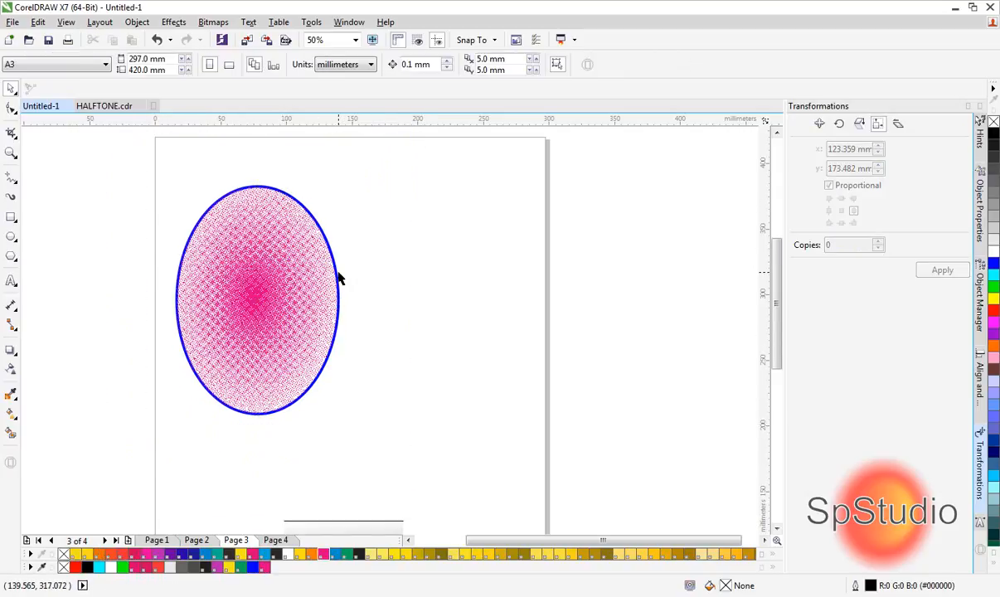
mouse_move(383, 335)
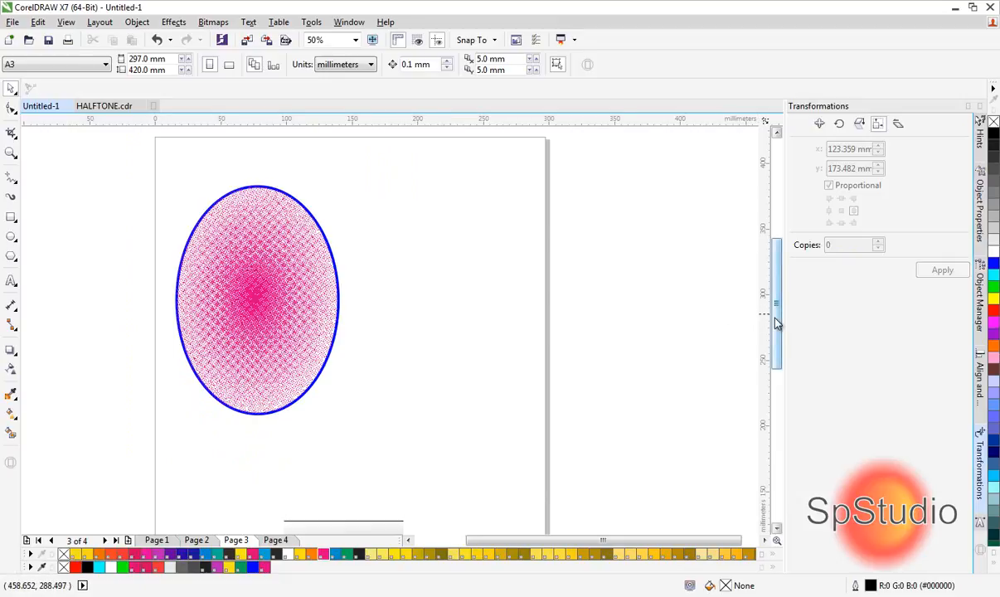
scroll(down, 3)
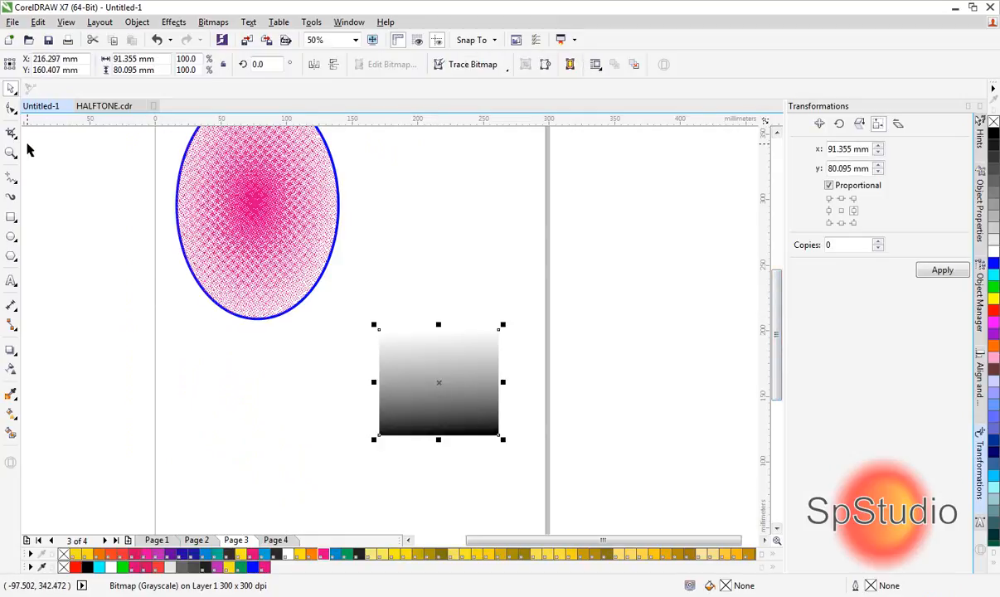
mouse_move(175, 291)
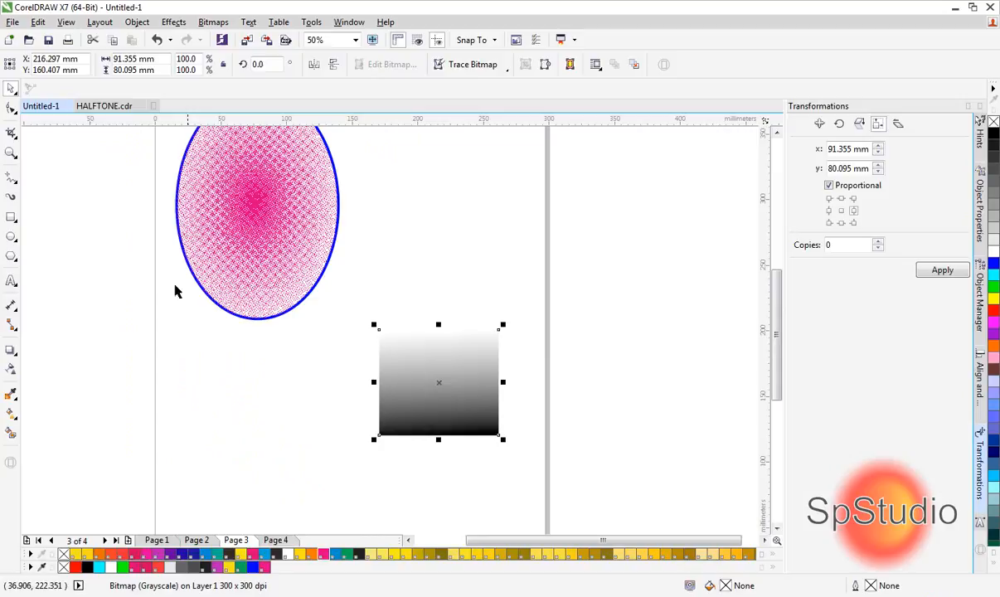
mouse_move(501, 441)
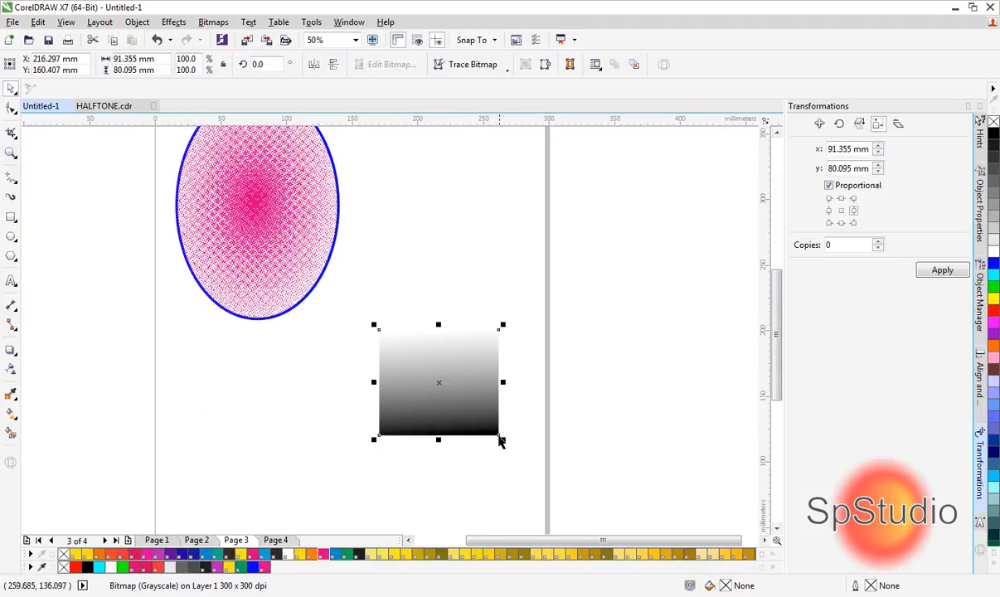
mouse_move(424, 428)
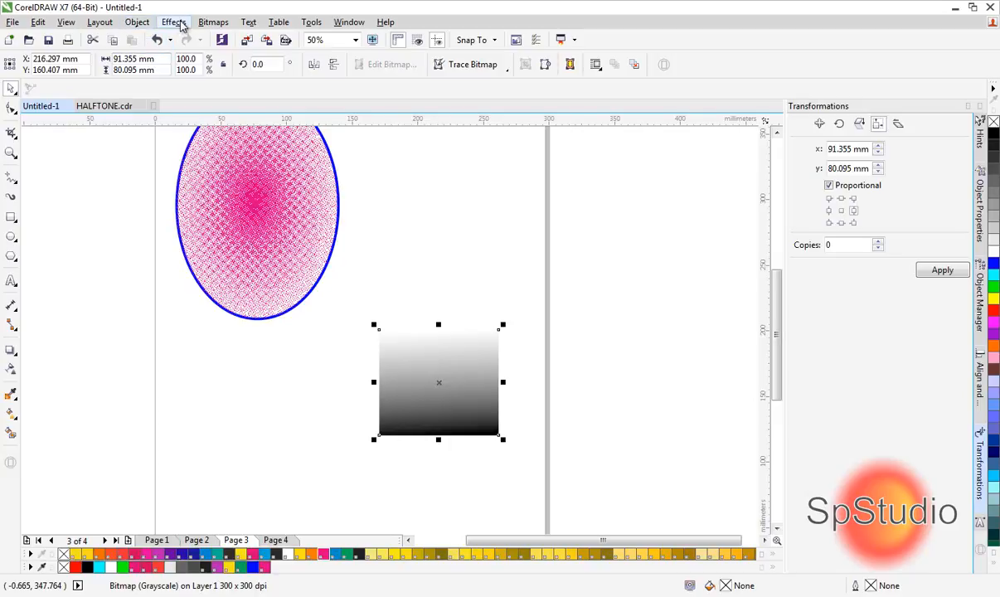
Convert the gradient square to a 300 dpi Grayscale (8-bit) bitmap
click(212, 22)
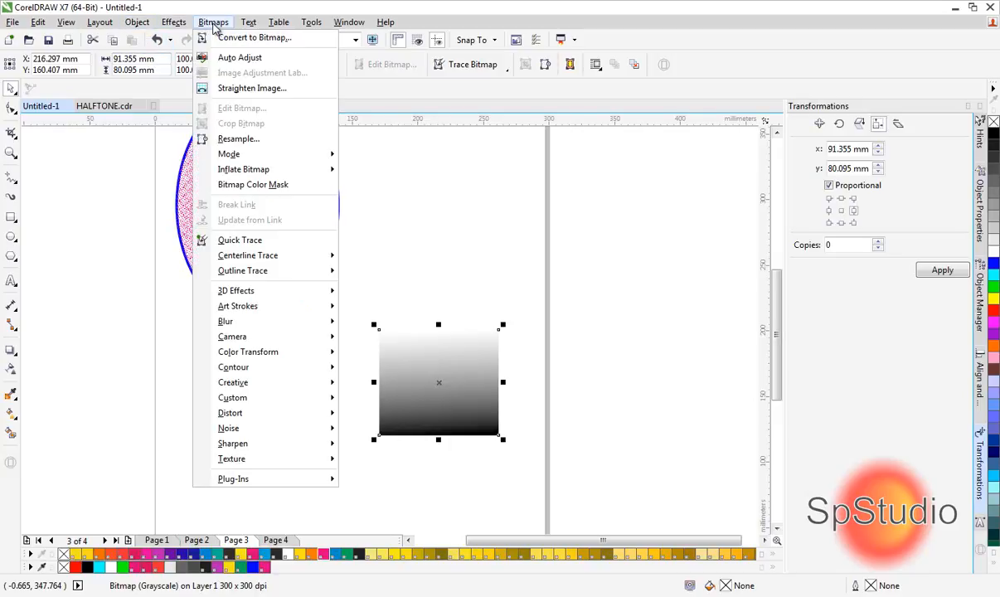
click(254, 36)
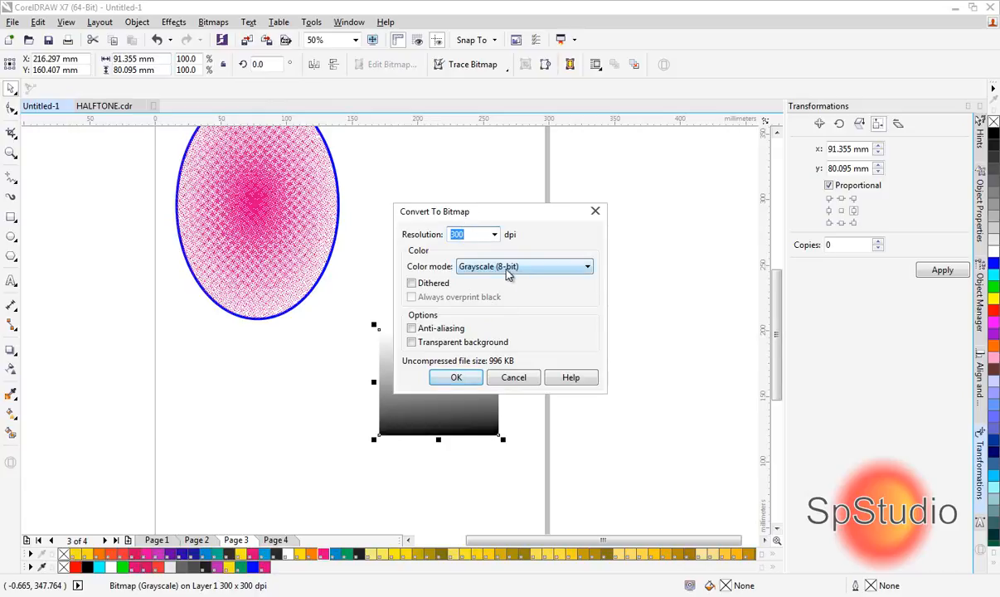
click(213, 22)
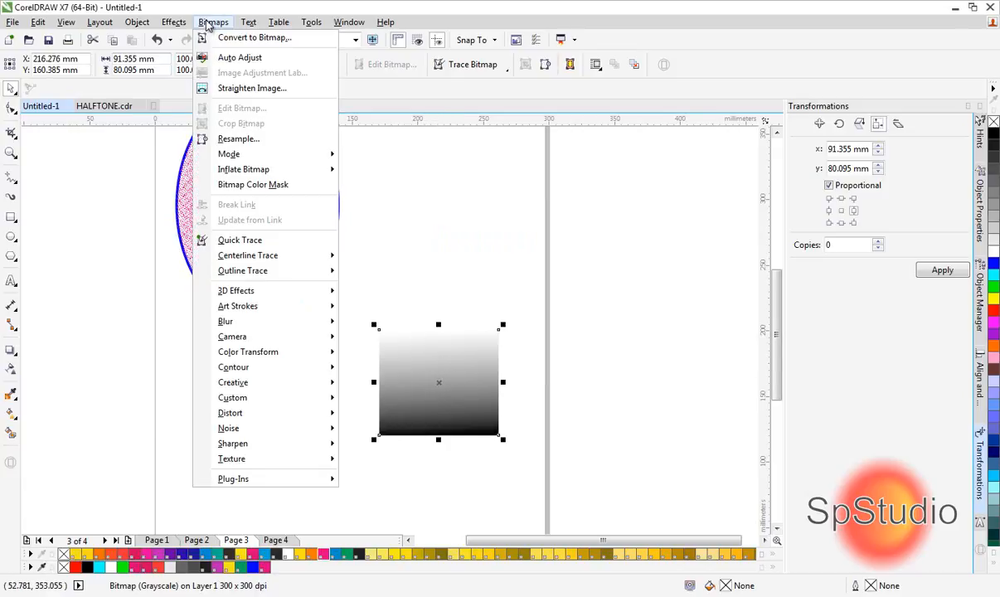
mouse_move(249, 351)
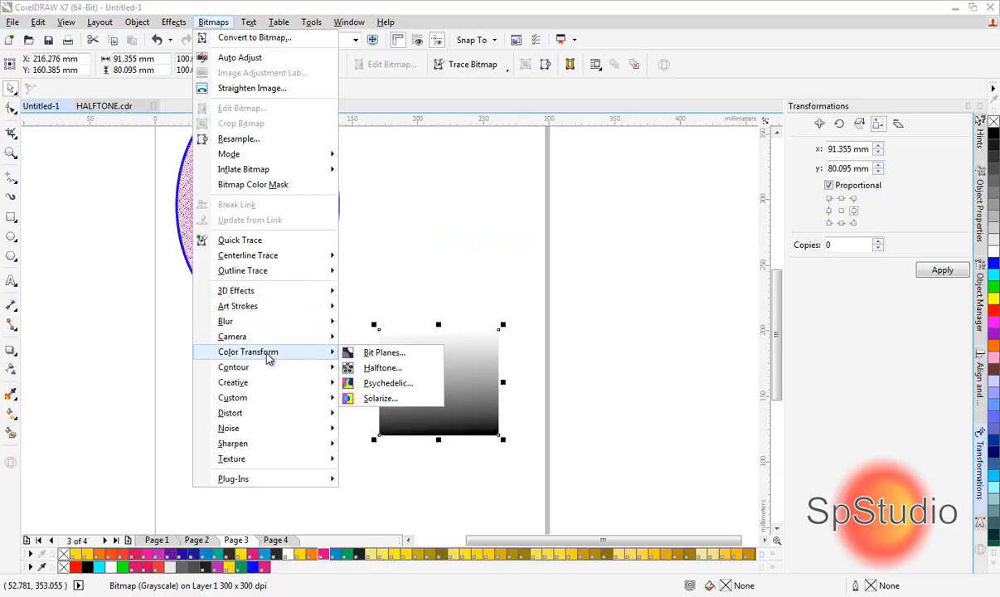
mouse_move(297, 358)
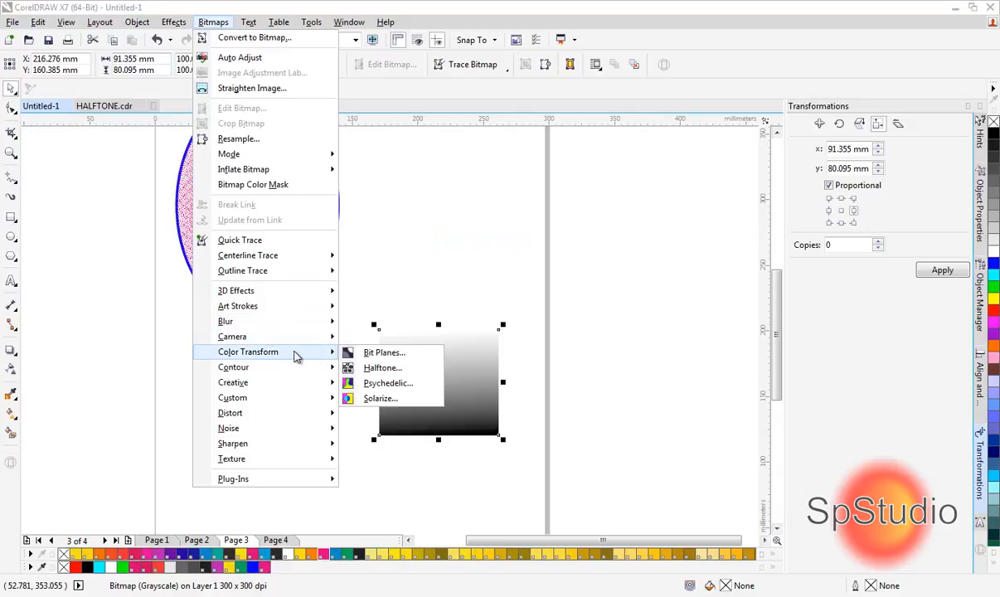
Apply a Halftone colour transform with black angle 46 and max dot radius 10, previewed
click(381, 368)
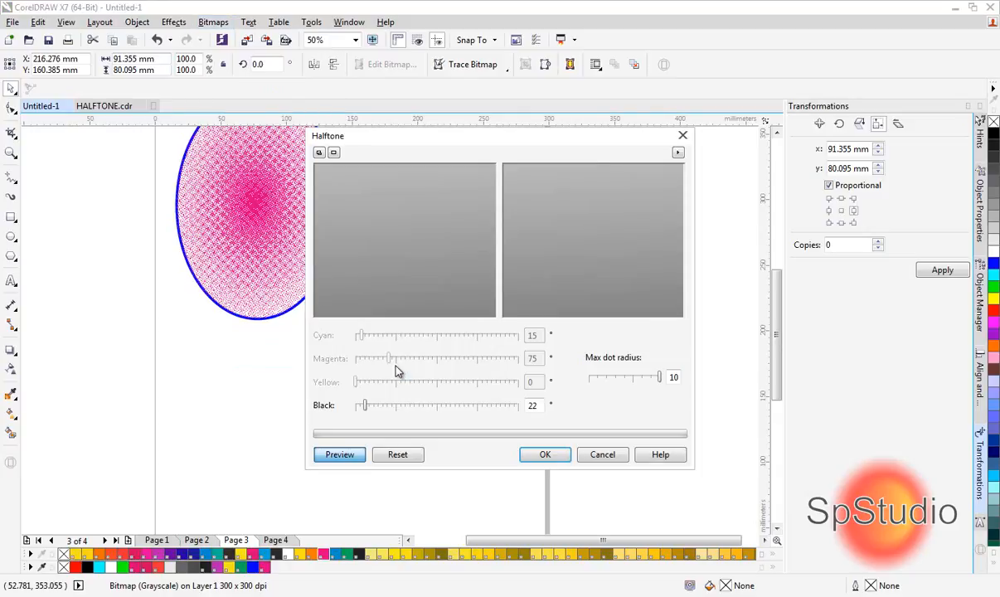
click(339, 454)
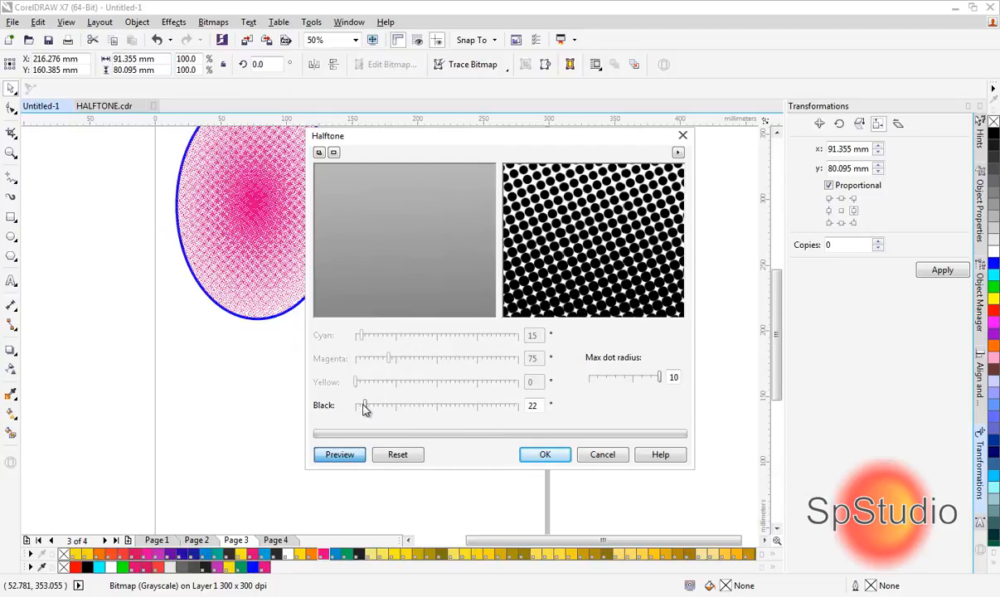
drag(362, 405, 406, 405)
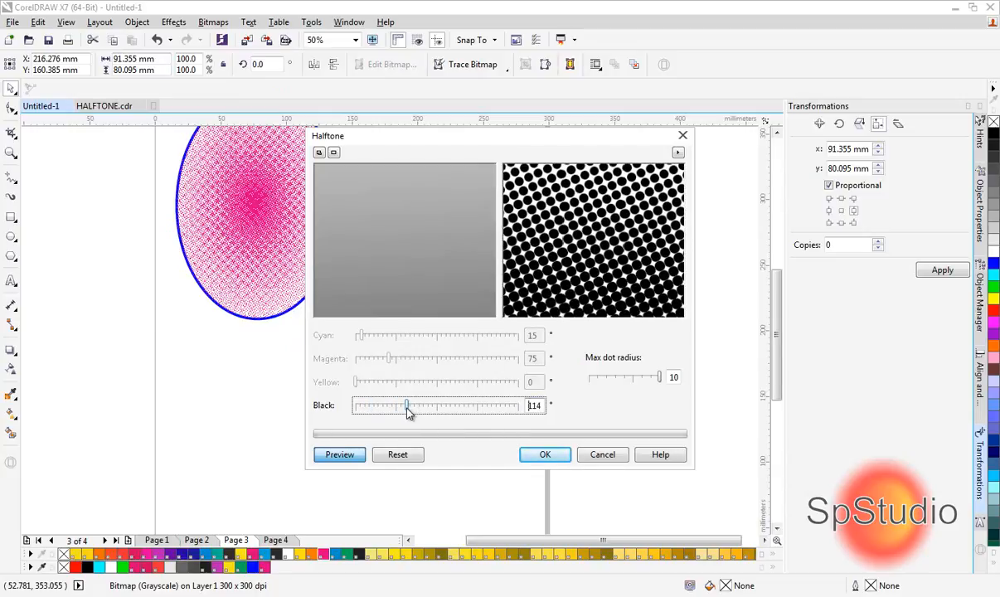
drag(406, 404, 374, 405)
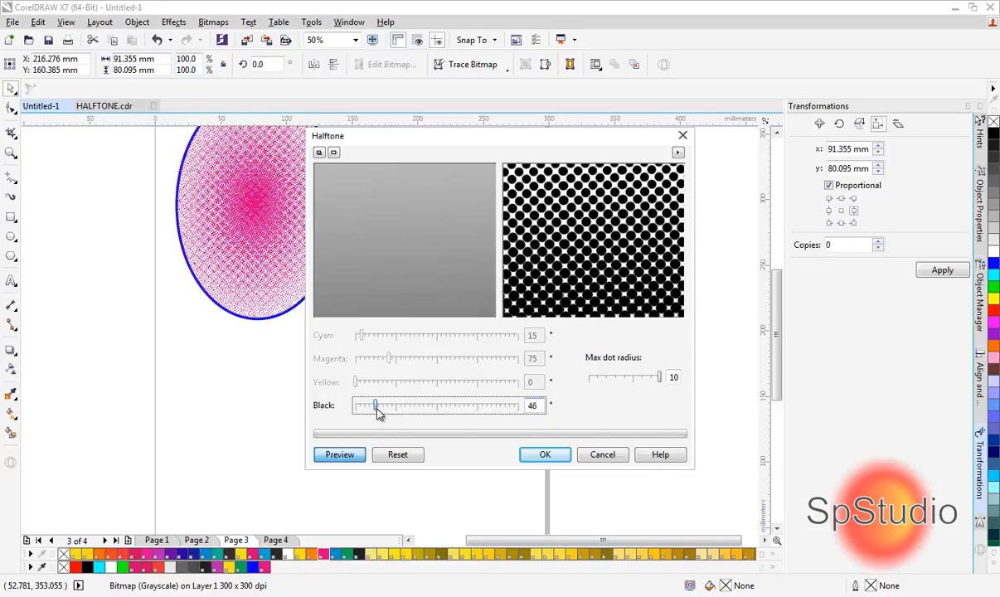
mouse_move(661, 381)
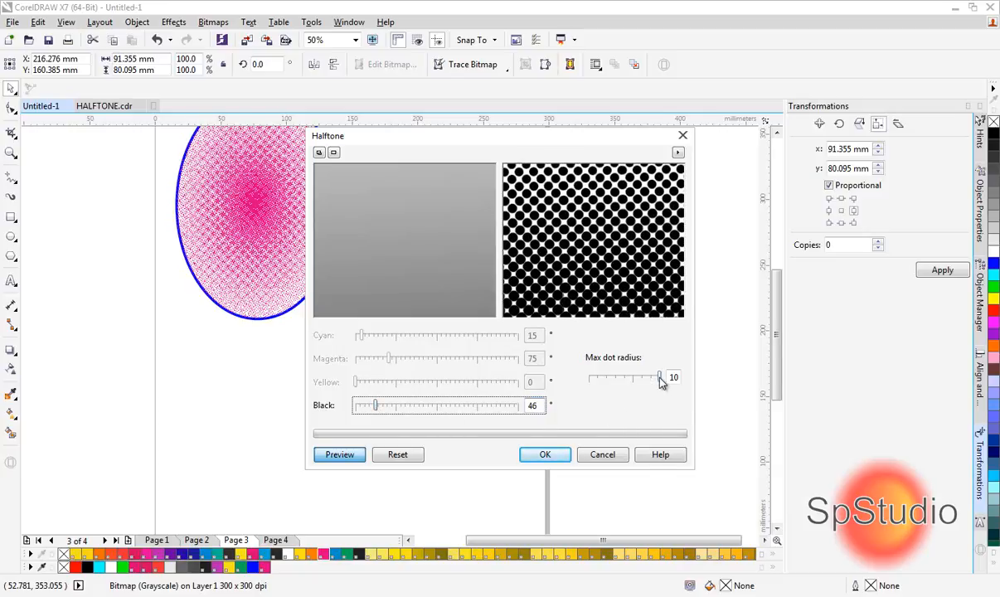
drag(657, 378, 590, 378)
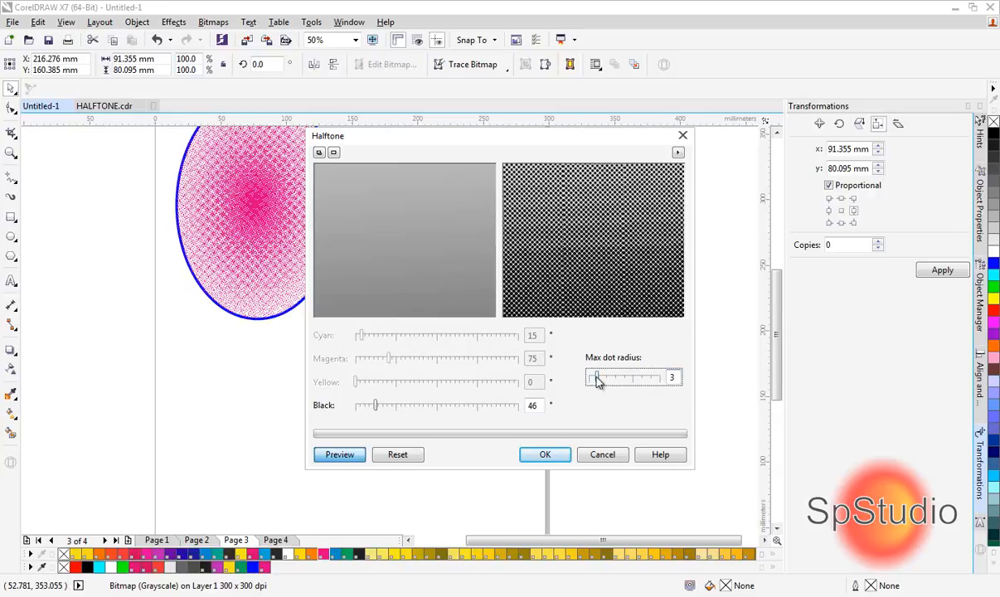
drag(597, 378, 660, 377)
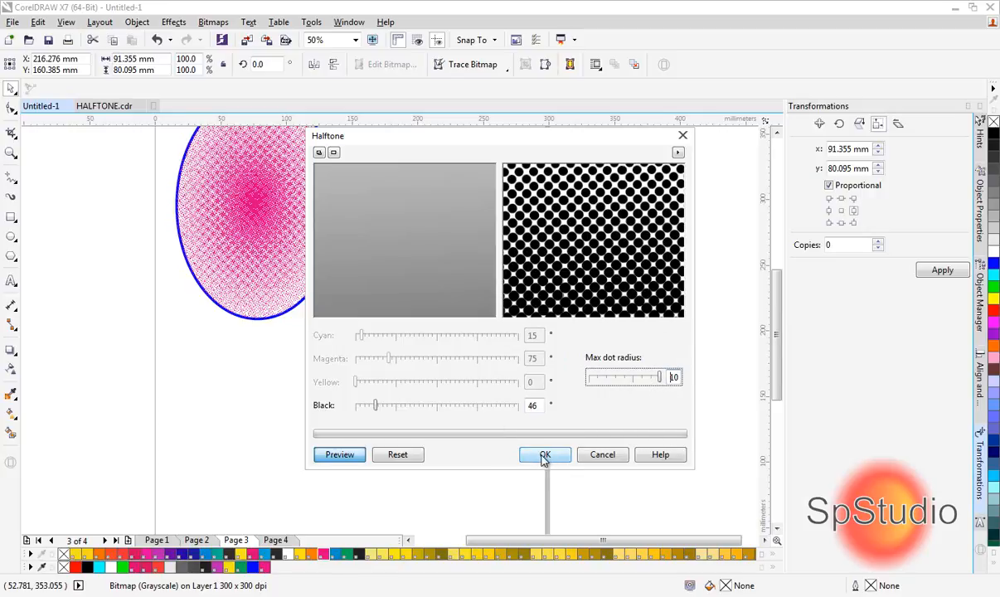
click(544, 454)
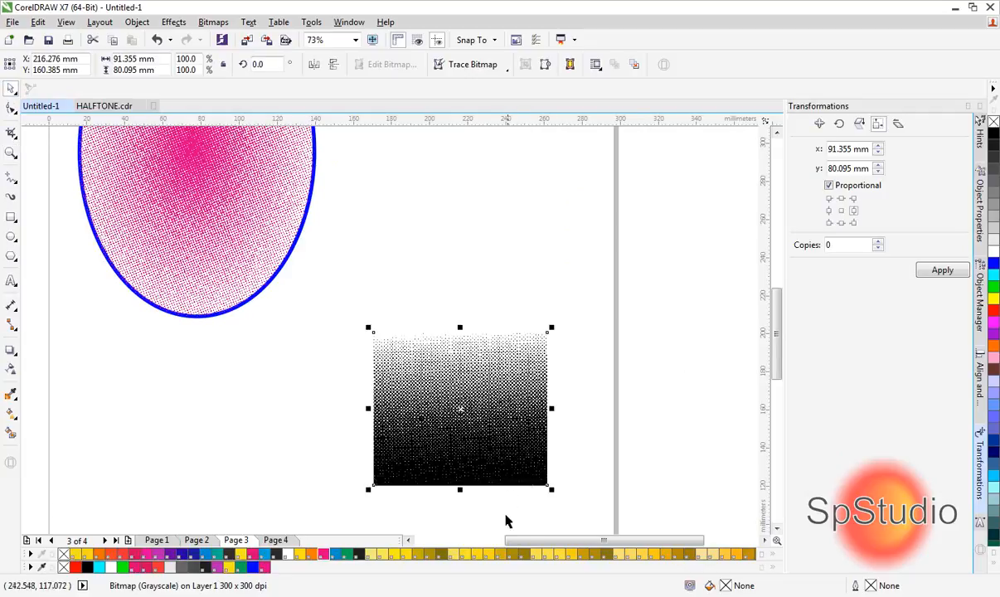
Magnify the halftone square and start its Black and White (1-bit) conversion
drag(461, 407, 468, 307)
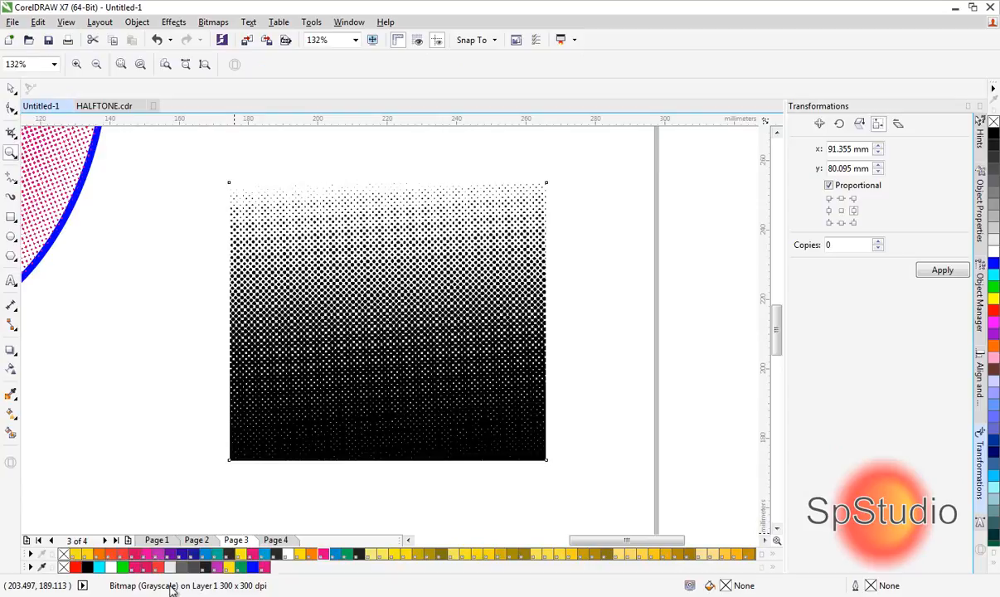
mouse_move(198, 17)
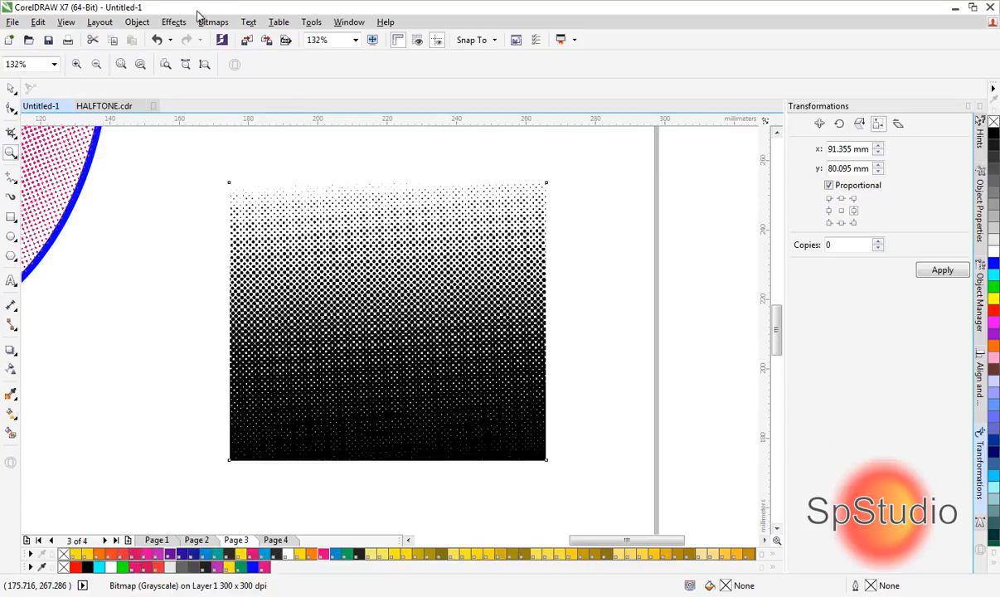
click(212, 22)
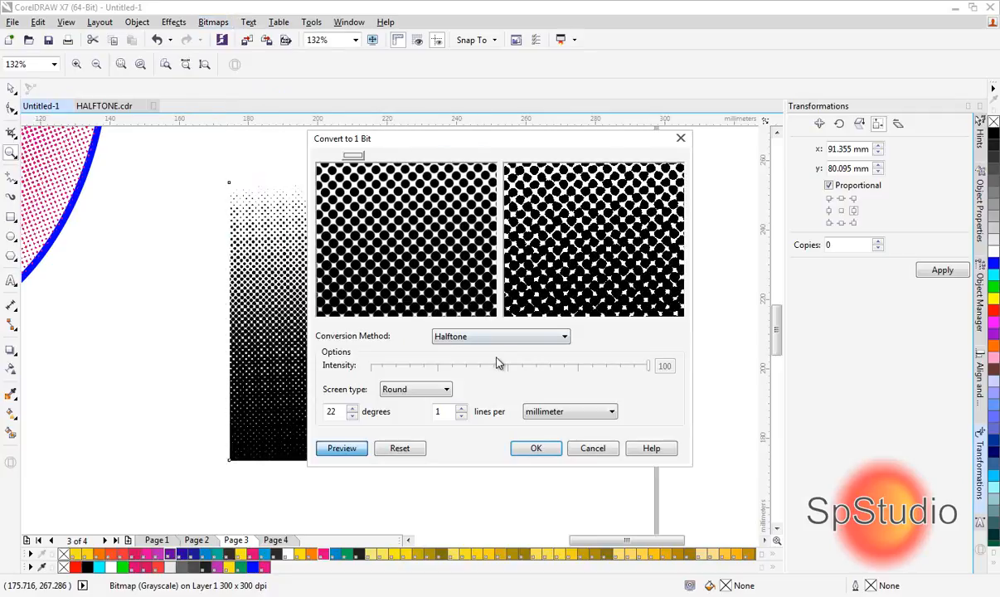
Convert the square to 1-bit with the Line Art method, settling the threshold near 24
click(501, 335)
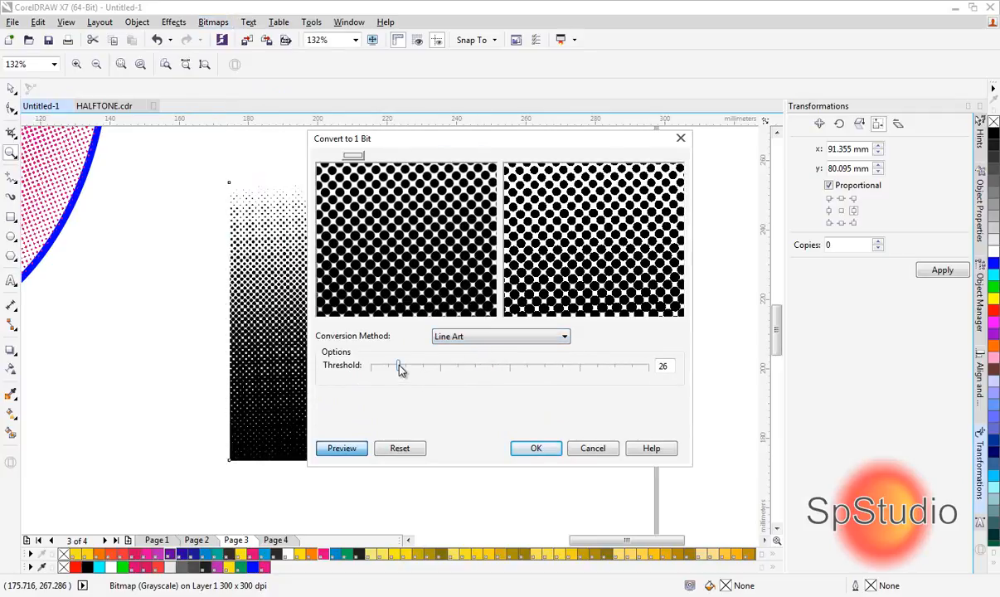
drag(398, 366, 509, 366)
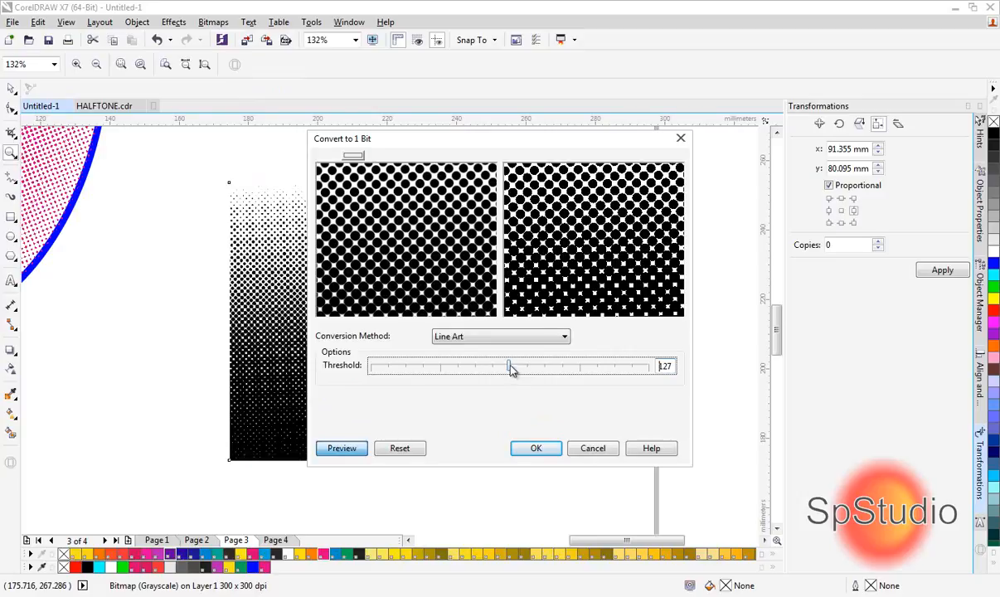
mouse_move(583, 257)
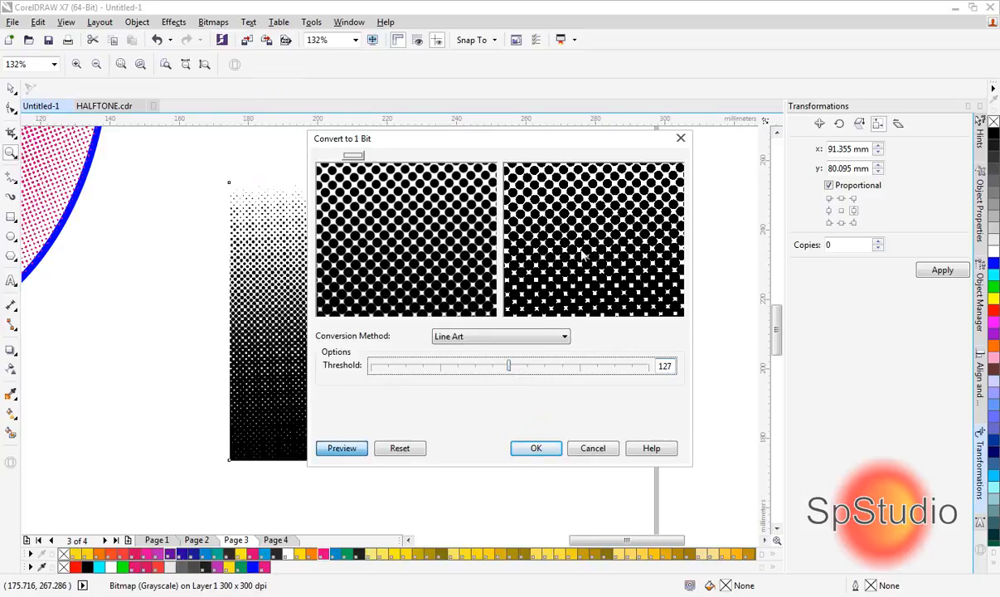
mouse_move(511, 366)
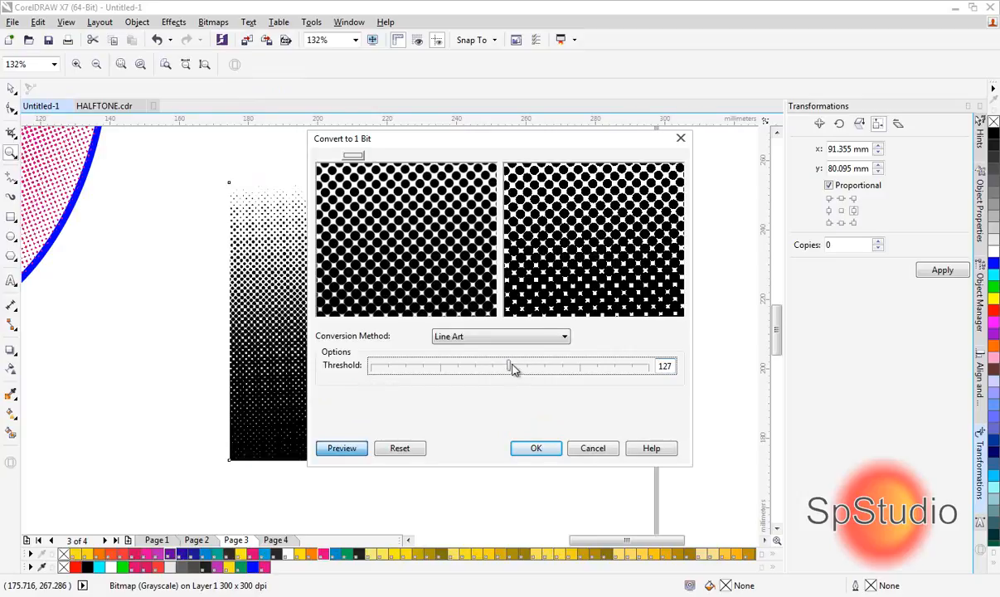
drag(511, 366, 494, 366)
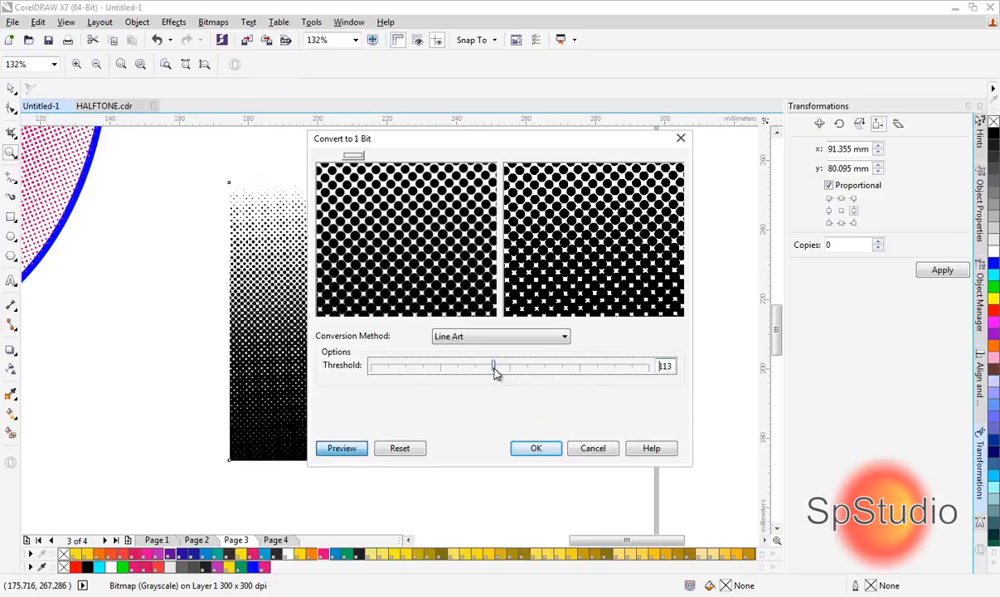
drag(494, 366, 373, 367)
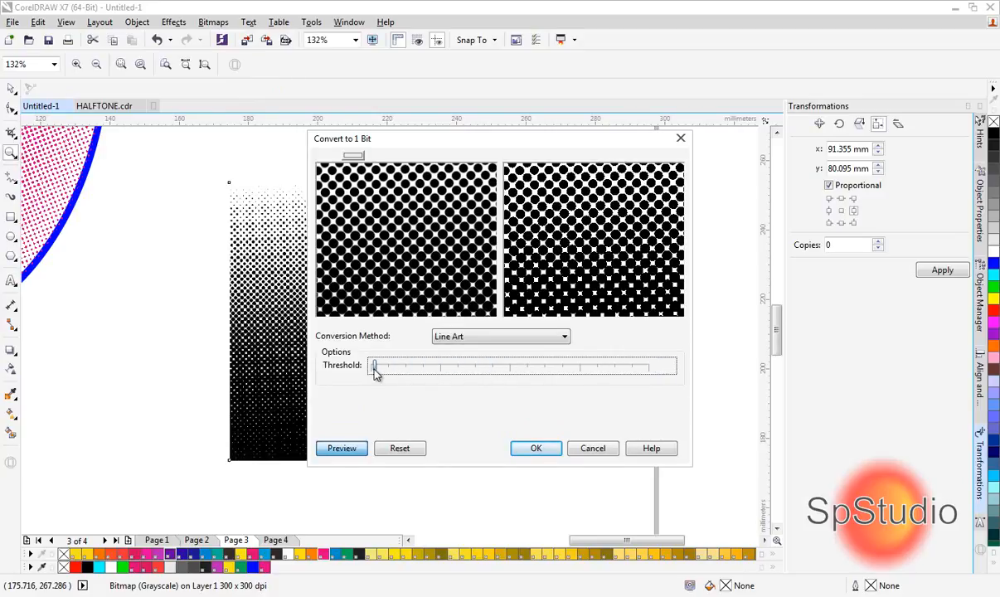
drag(374, 368, 401, 368)
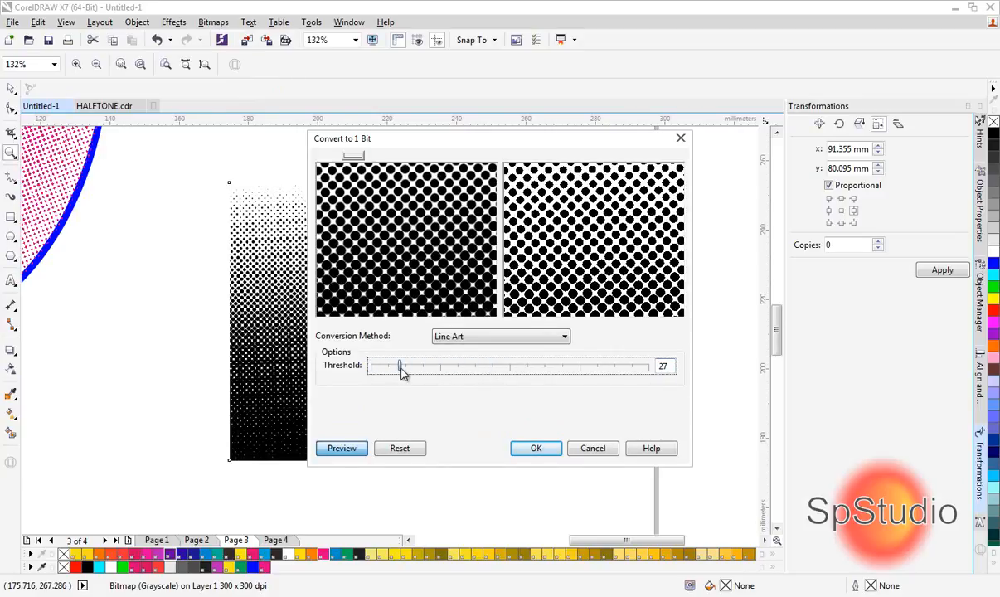
drag(401, 366, 513, 366)
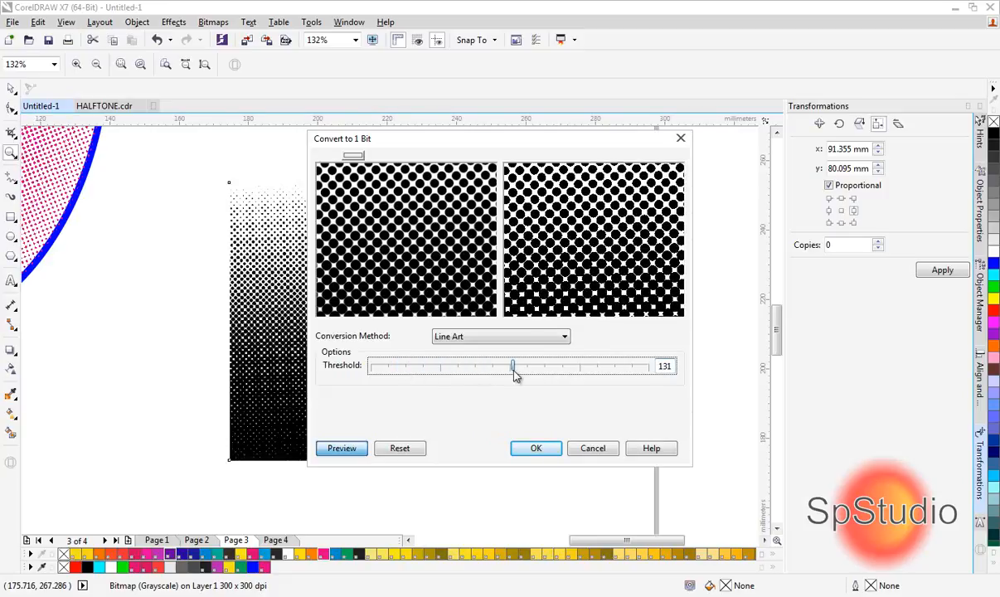
drag(512, 367, 588, 366)
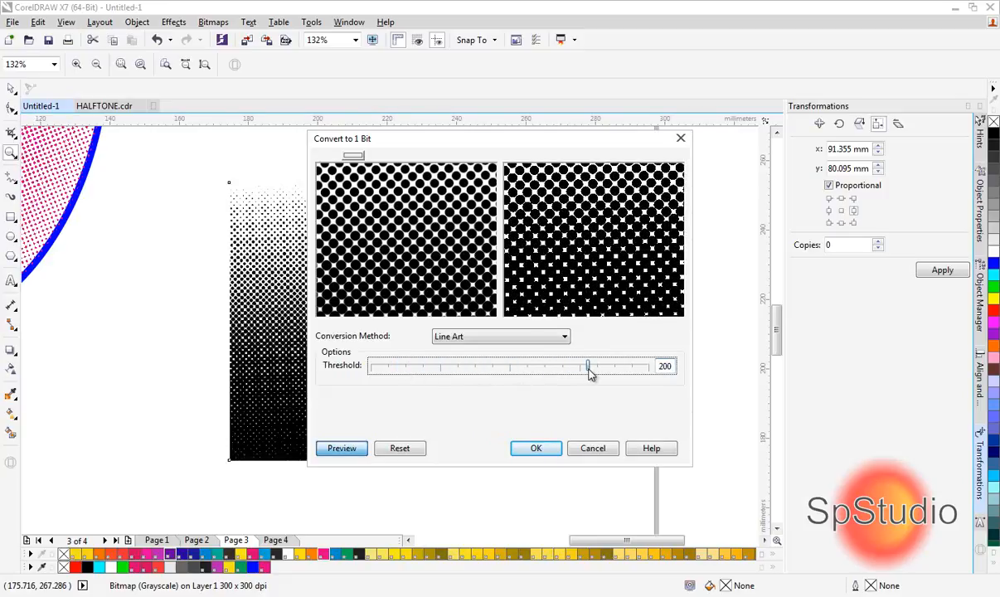
drag(587, 366, 397, 367)
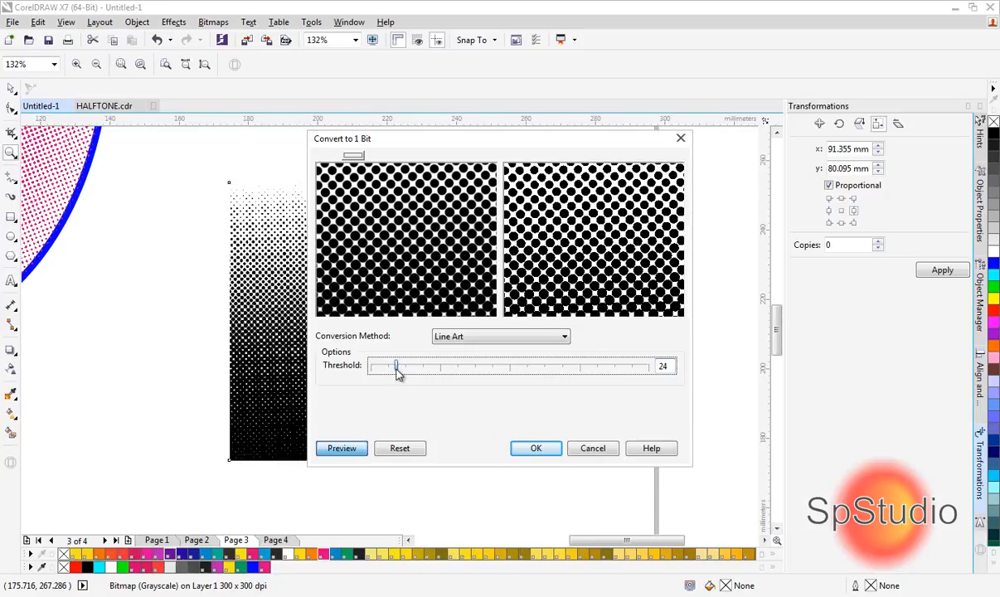
drag(395, 367, 390, 366)
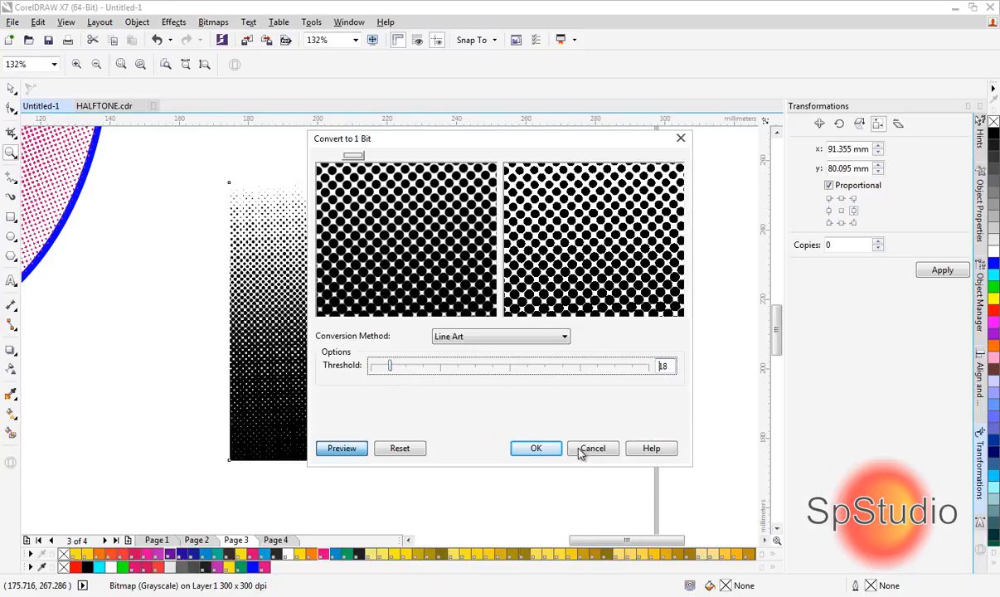
click(535, 447)
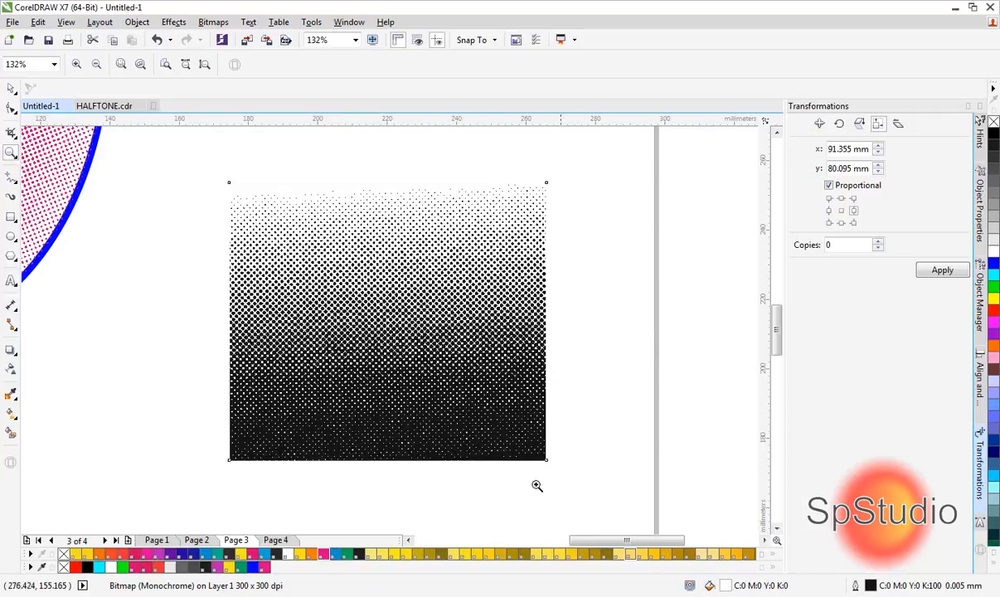
mouse_move(60, 144)
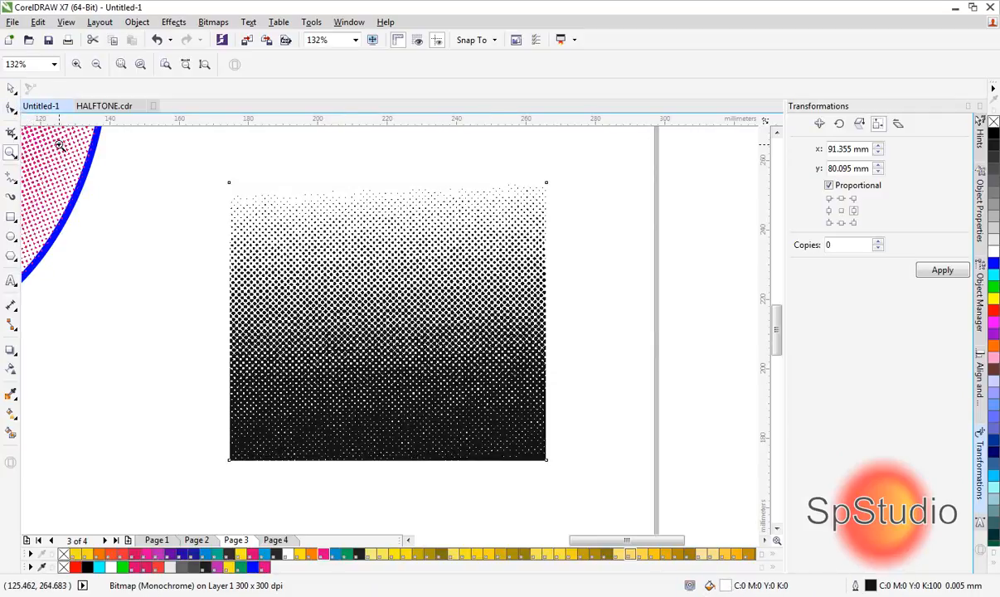
Colour the 1-bit halftone square pink and nudge it slightly upward
click(388, 322)
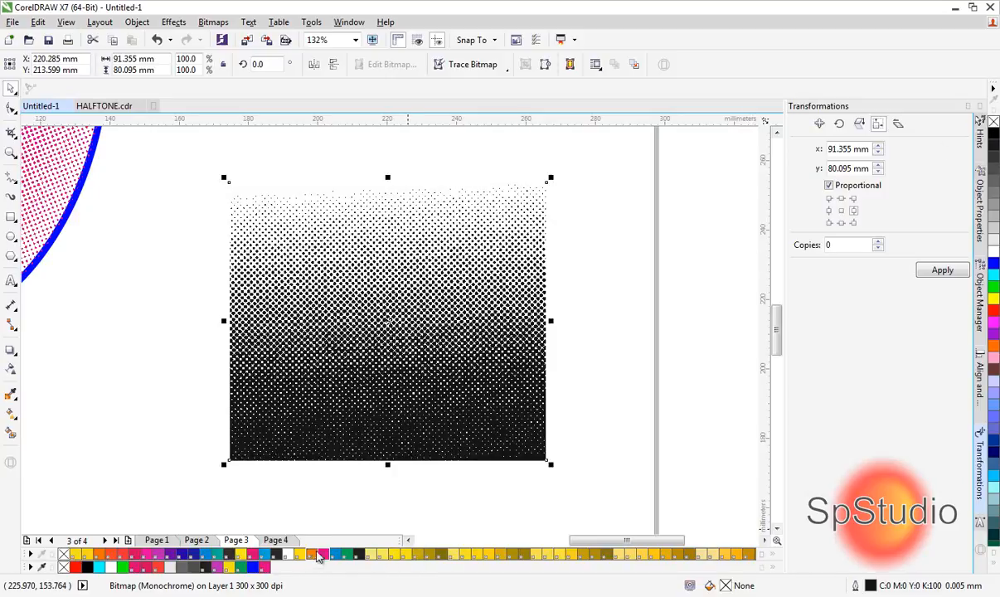
click(313, 554)
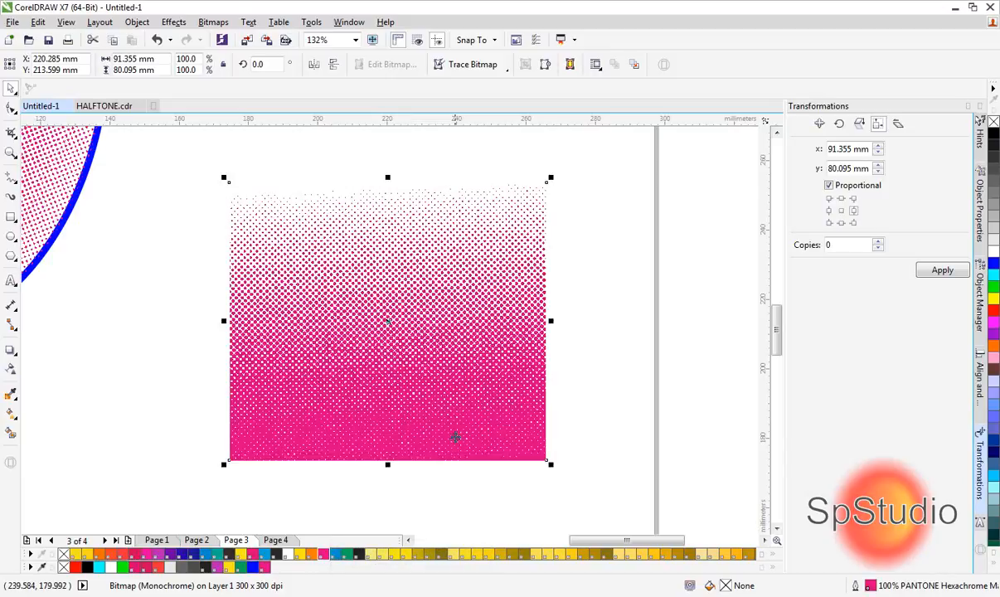
drag(388, 321, 388, 262)
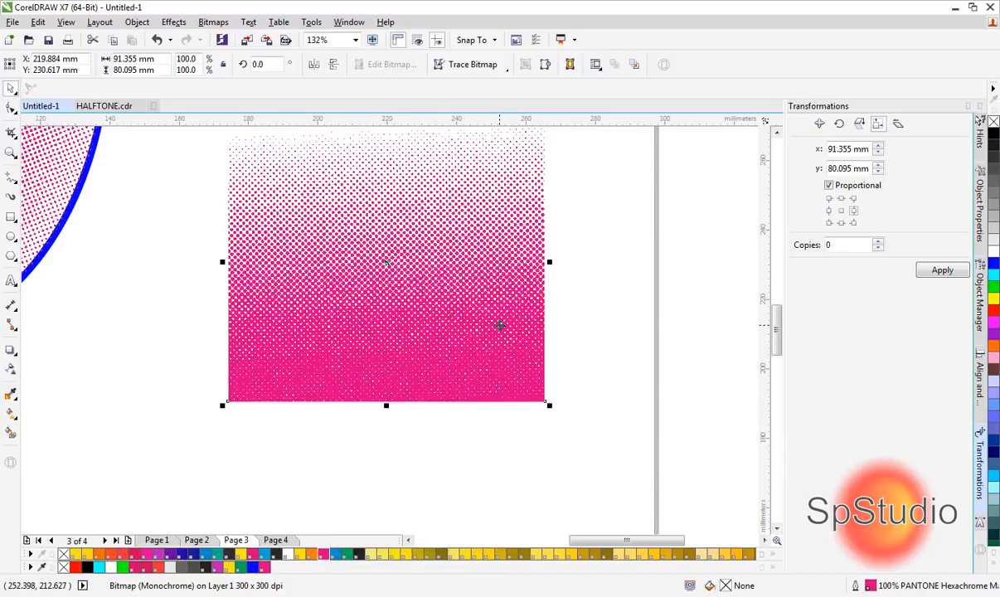
mouse_move(425, 252)
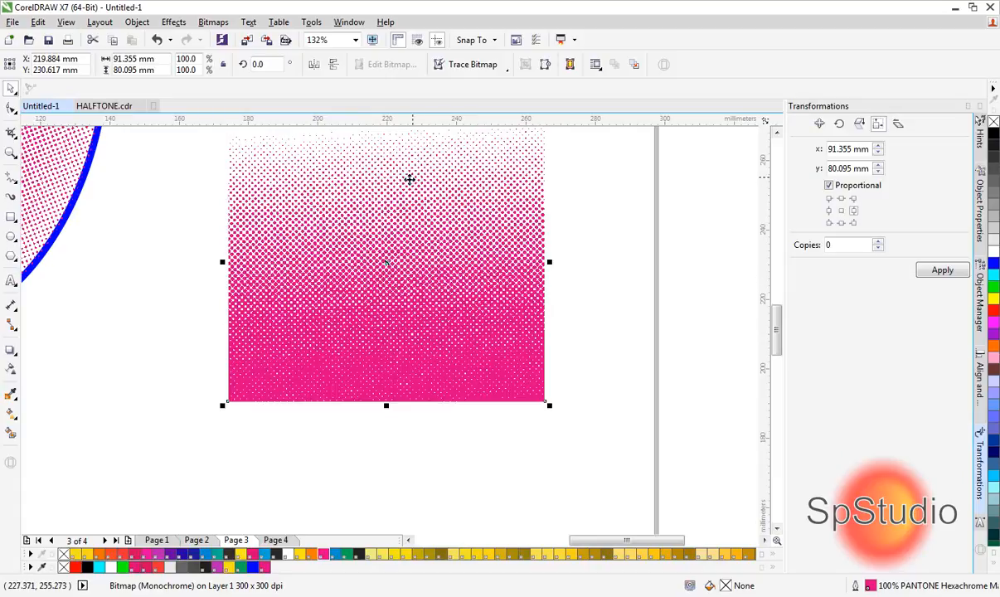
mouse_move(312, 242)
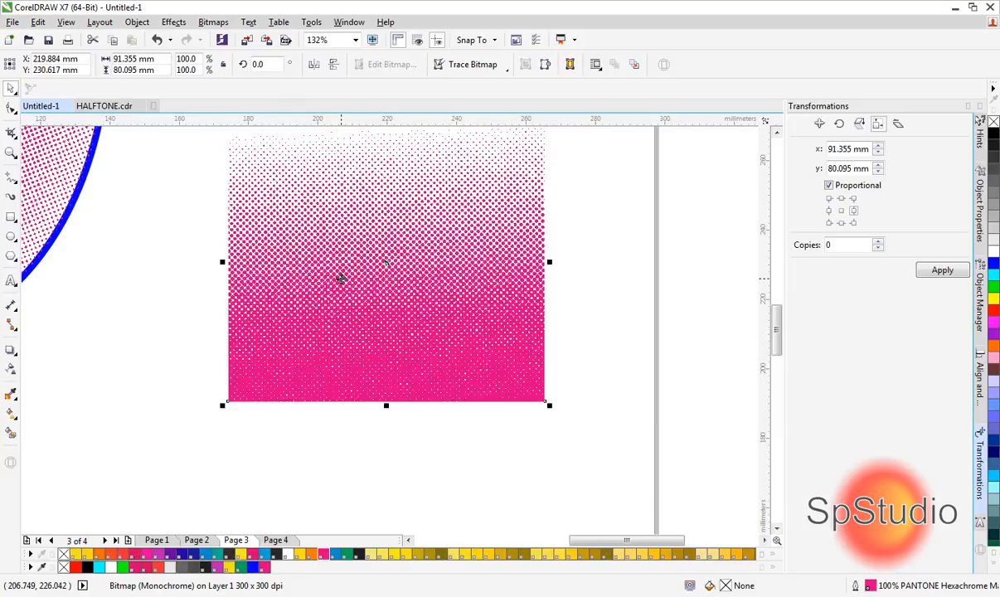
mouse_move(366, 328)
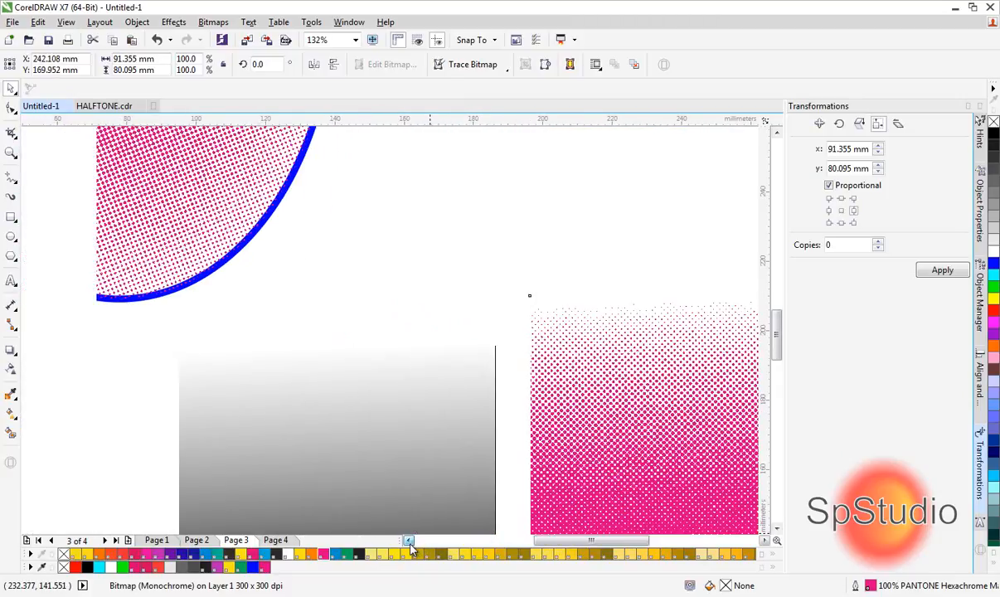
Convert the gray gradient square to a 150 dpi grayscale bitmap via Convert to Bitmap
click(340, 444)
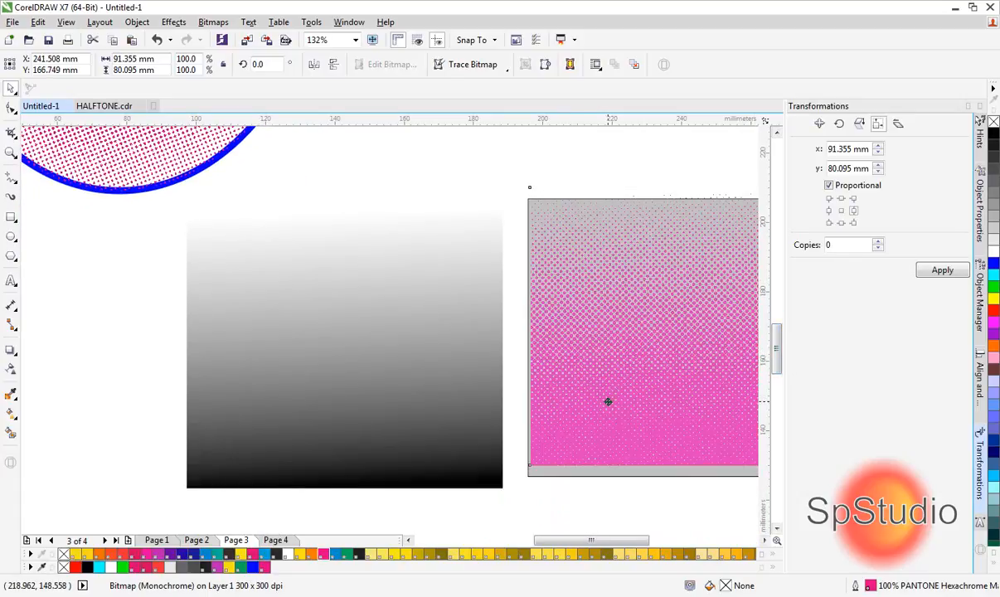
click(643, 335)
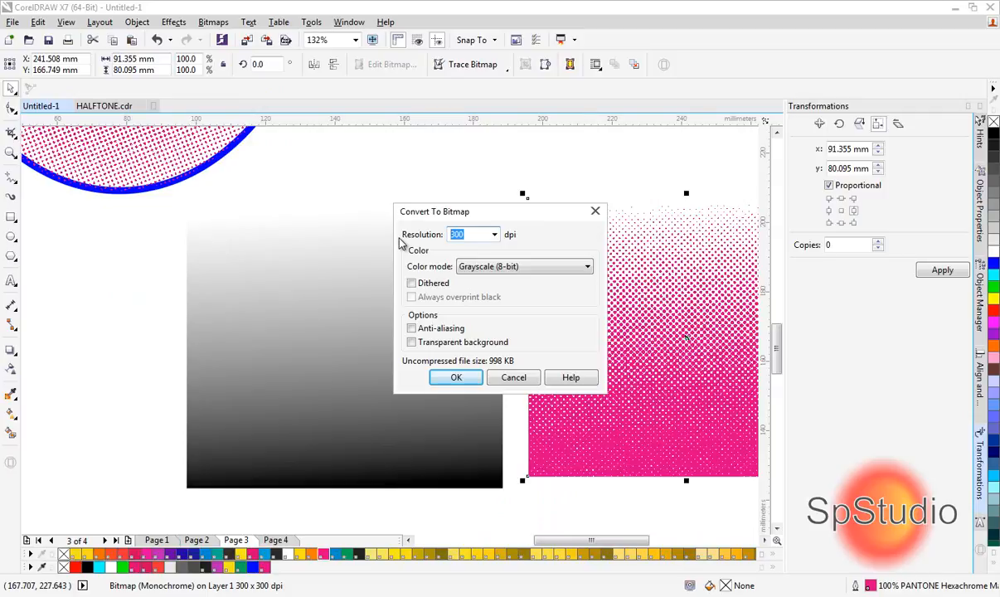
text(15)
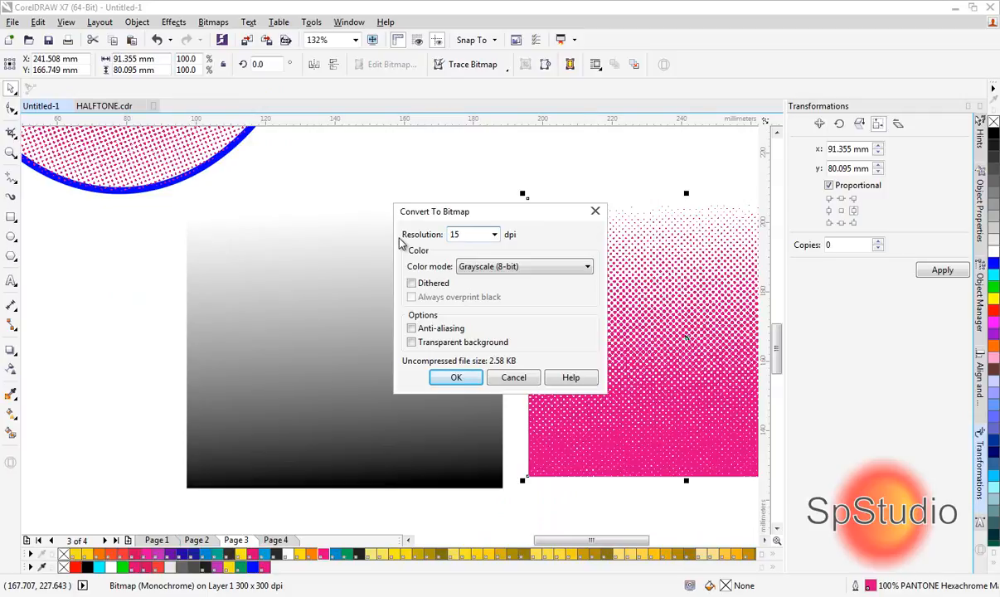
click(454, 378)
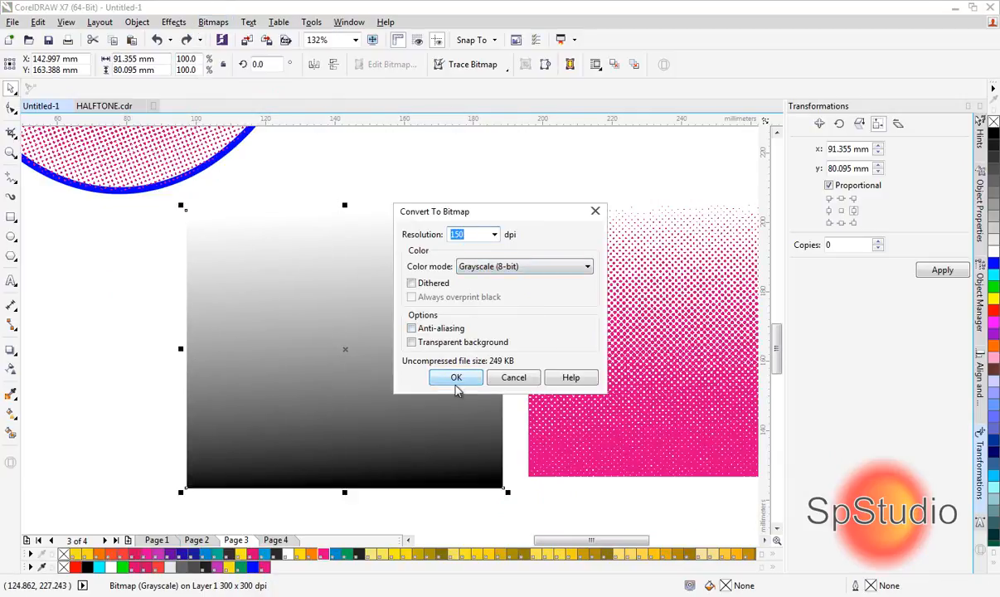
click(454, 378)
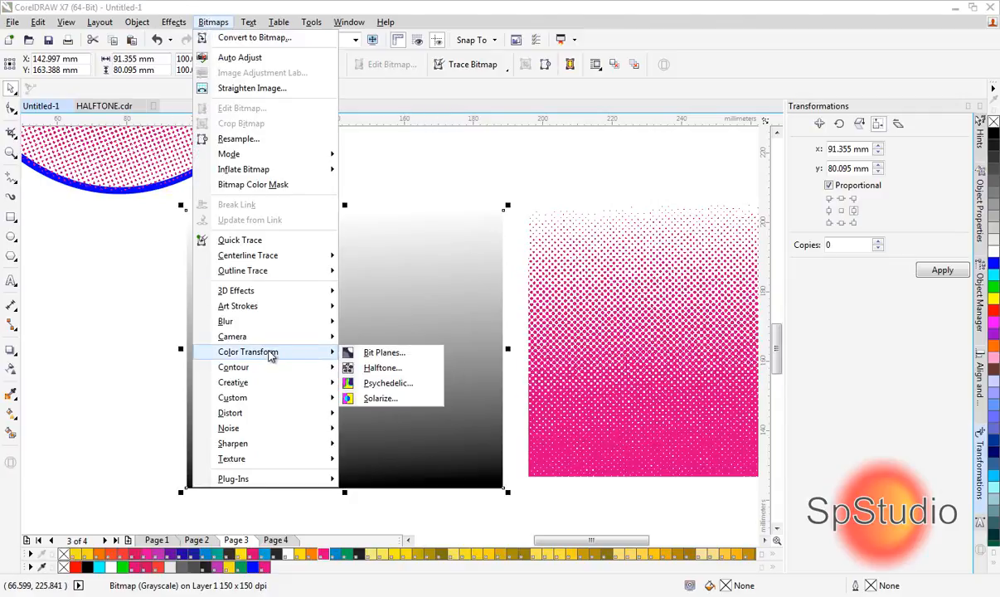
mouse_move(381, 368)
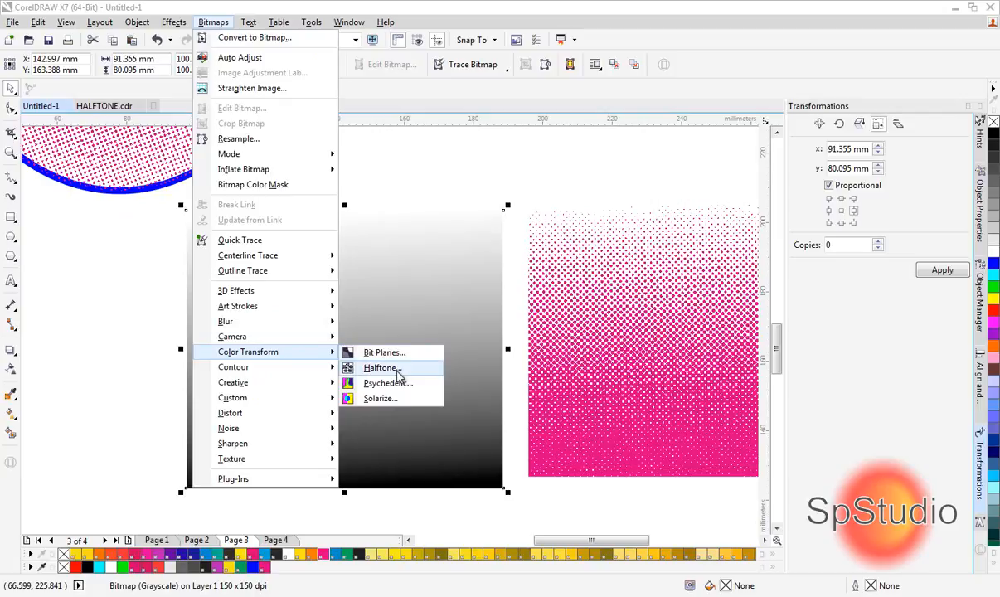
Apply the Halftone color transform with default settings, giving large round black dots
click(381, 368)
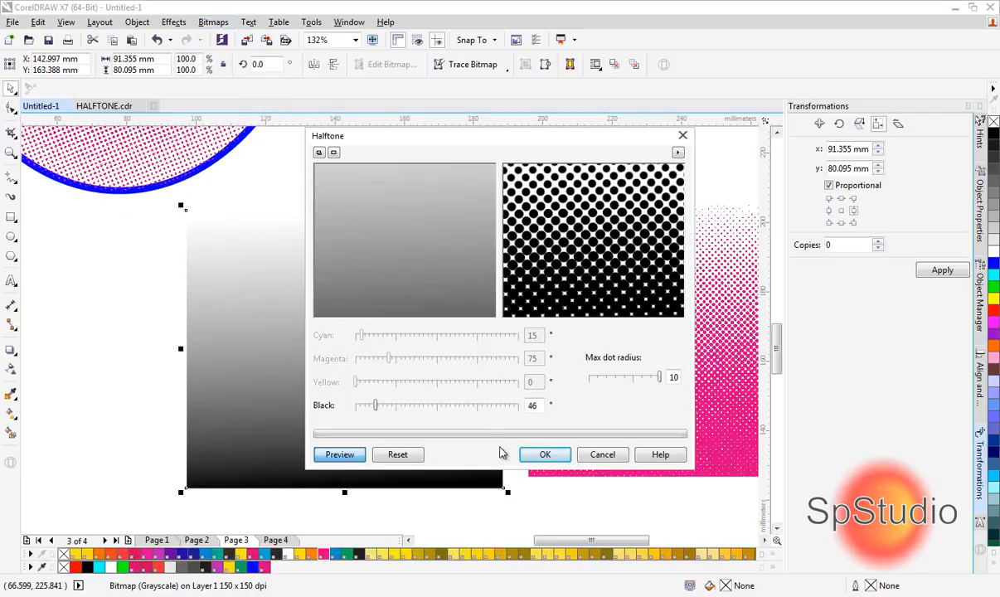
click(544, 454)
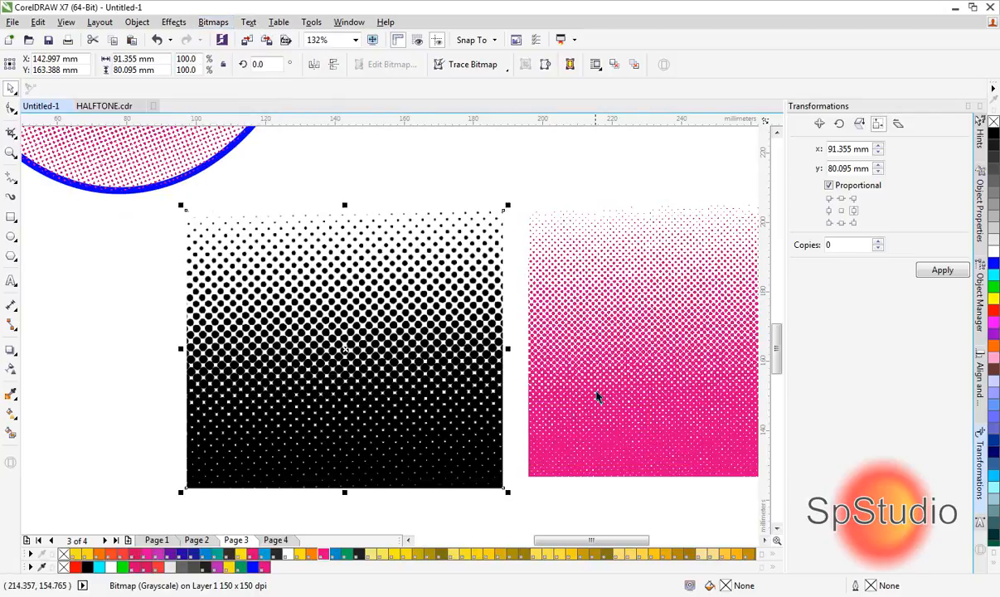
mouse_move(414, 313)
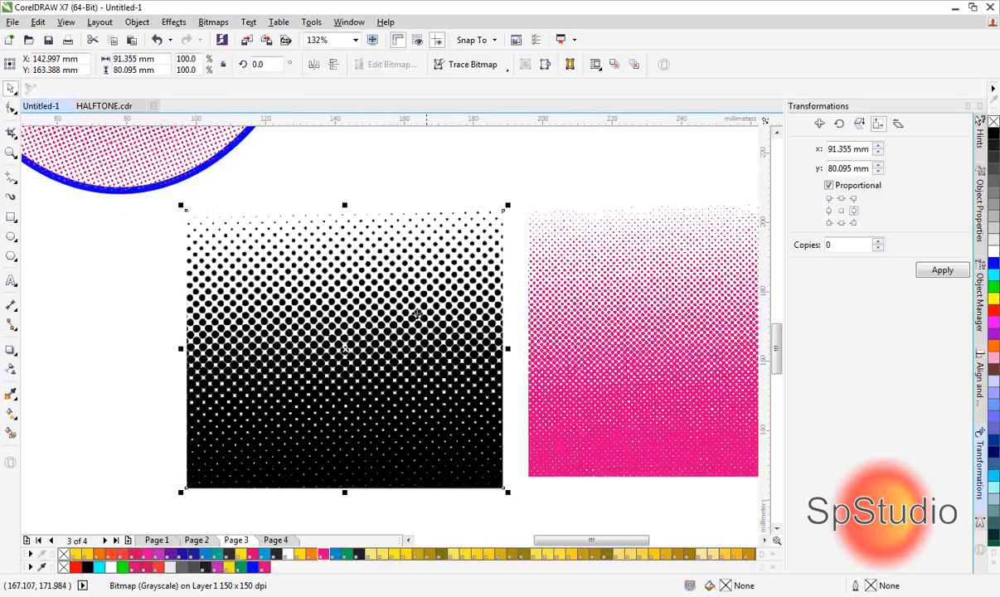
mouse_move(489, 305)
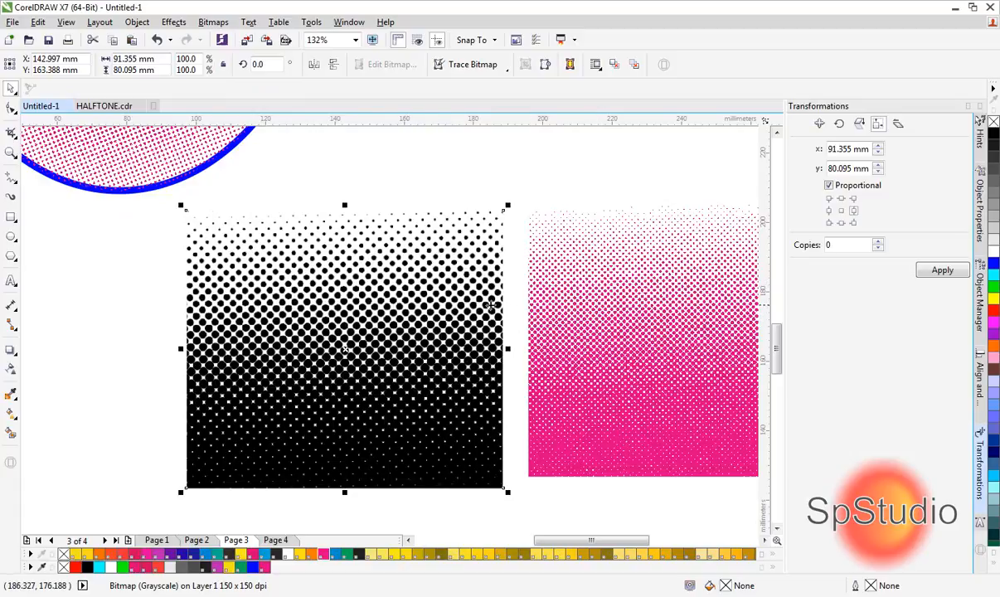
click(212, 22)
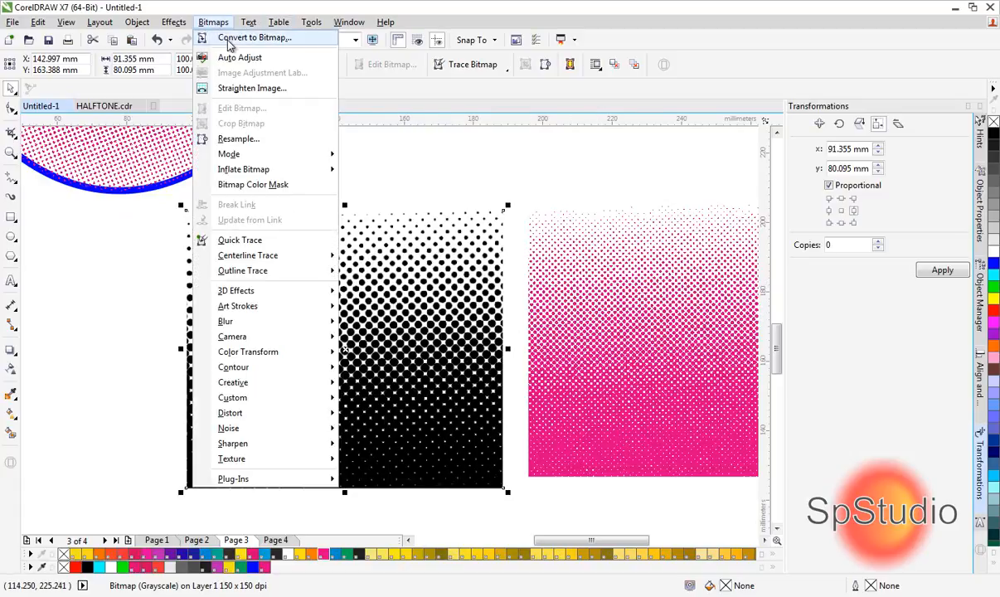
Convert the large-dot halftone square to a 300 dpi bitmap
click(255, 37)
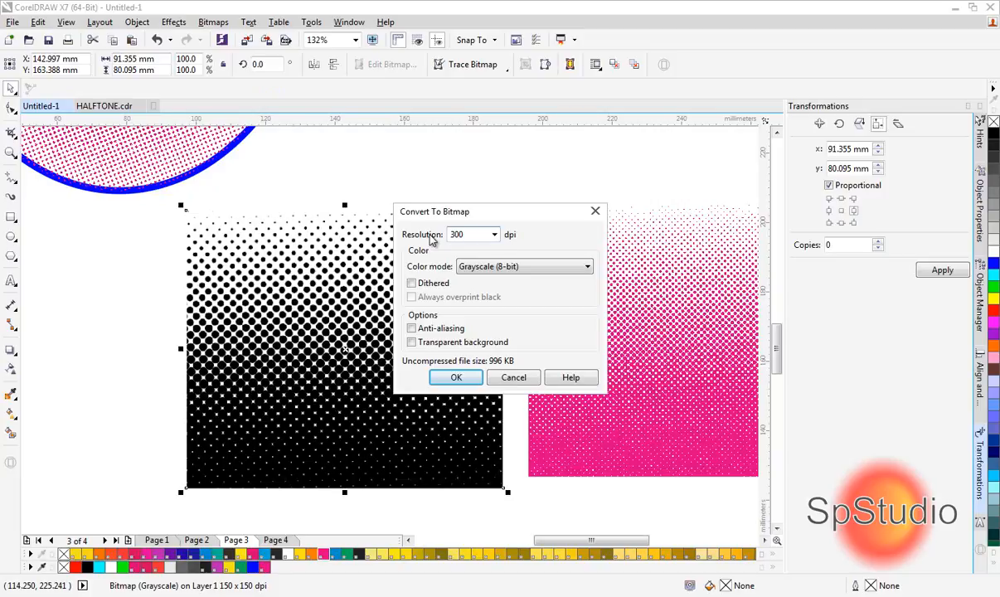
click(454, 378)
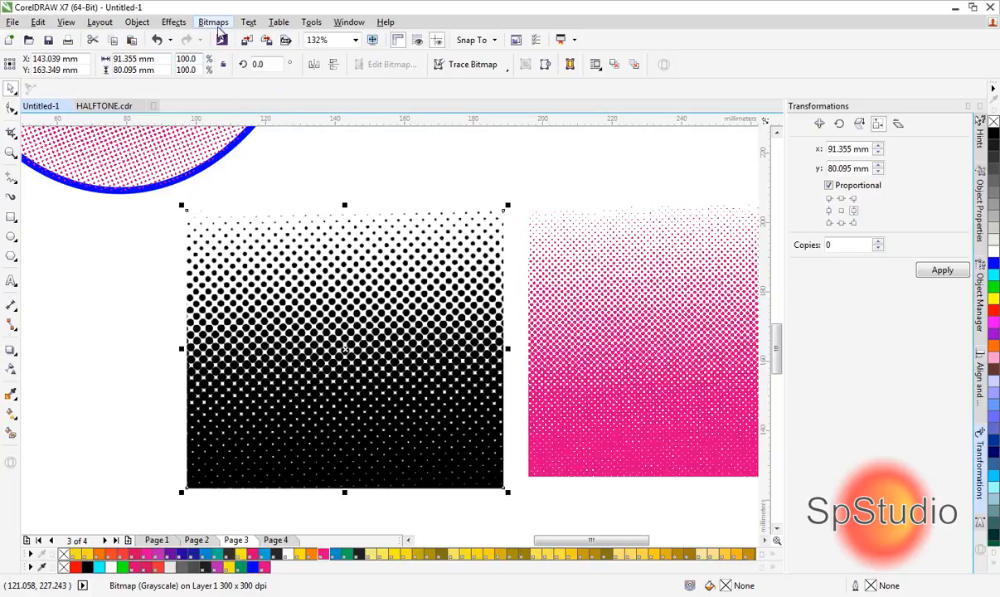
click(213, 21)
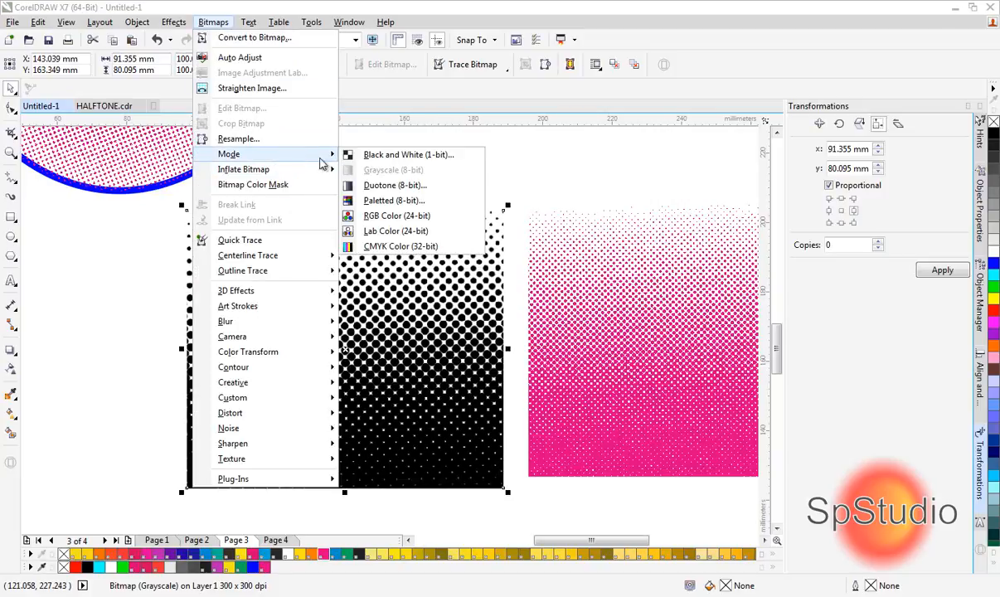
Change its mode to Black and White (1-bit), Line Art, threshold 30
click(408, 154)
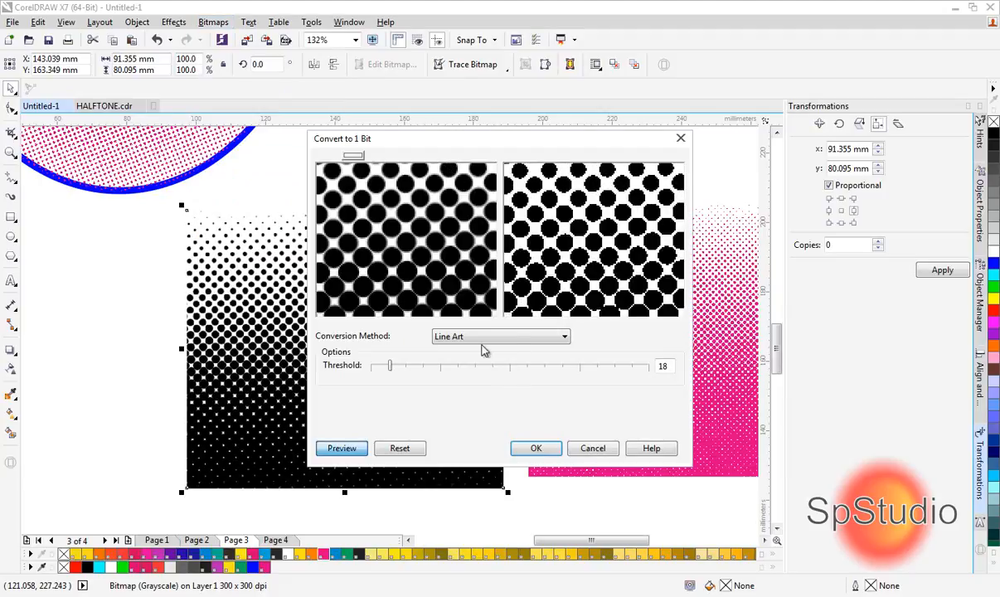
drag(389, 366, 406, 366)
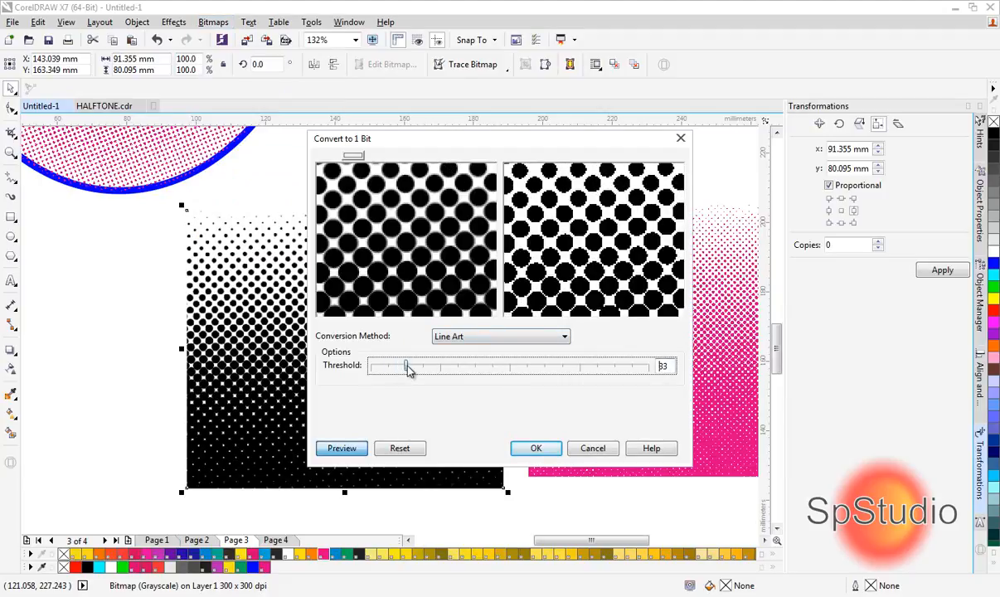
drag(406, 366, 402, 366)
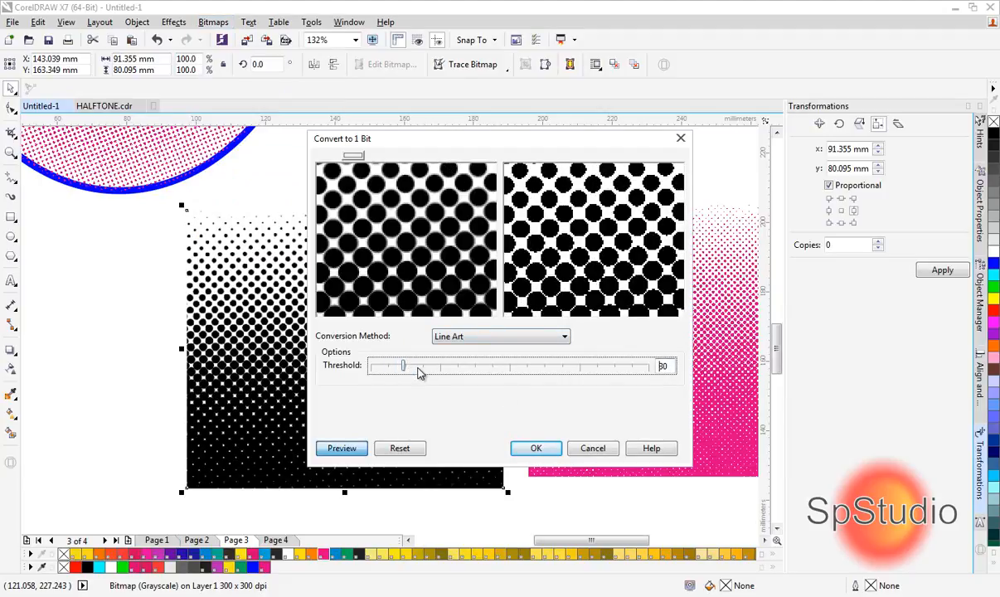
click(536, 447)
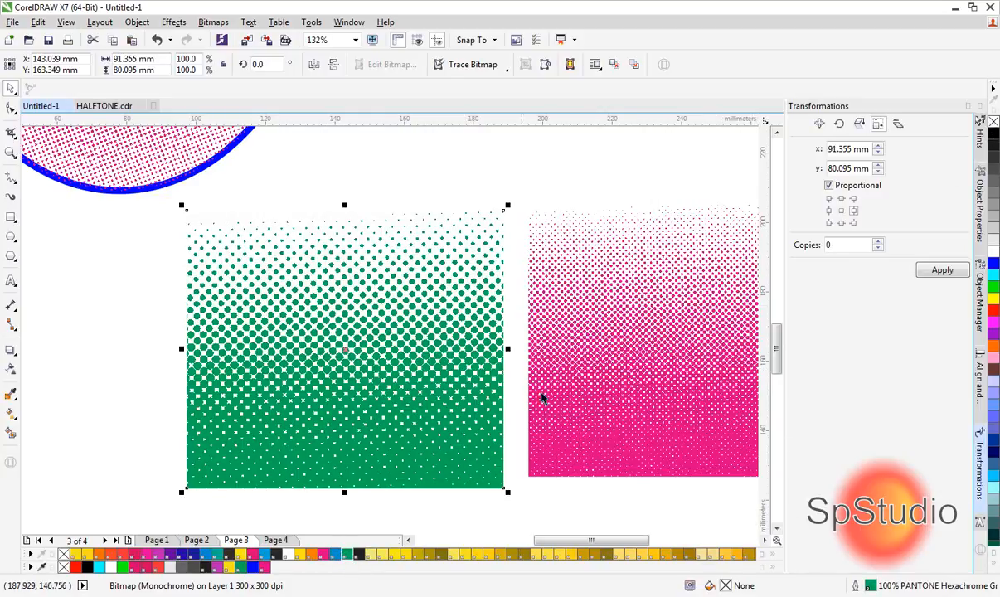
Zoom out to show the whole page with the ellipse and both halftone squares
click(638, 348)
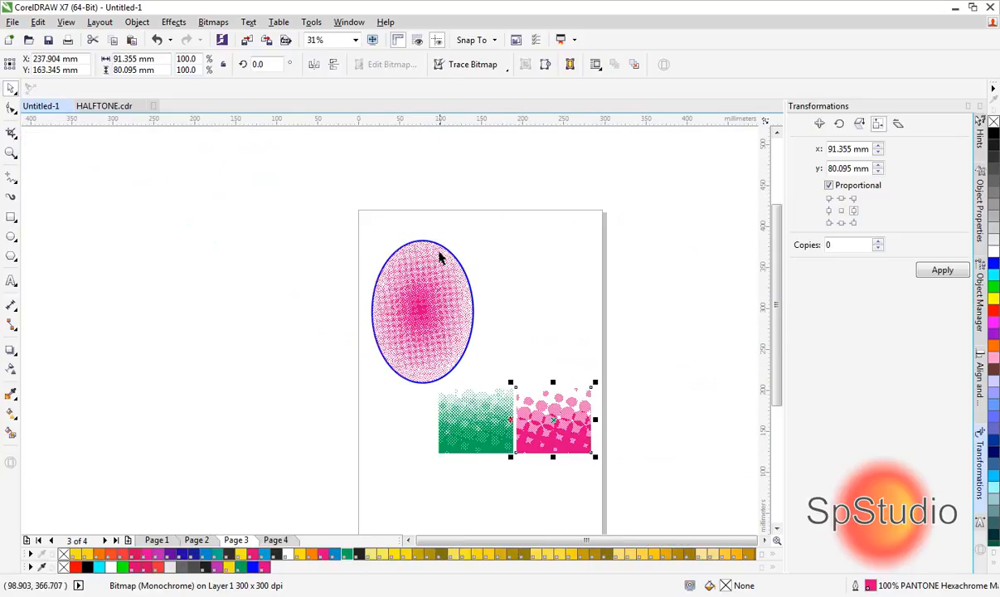
mouse_move(533, 507)
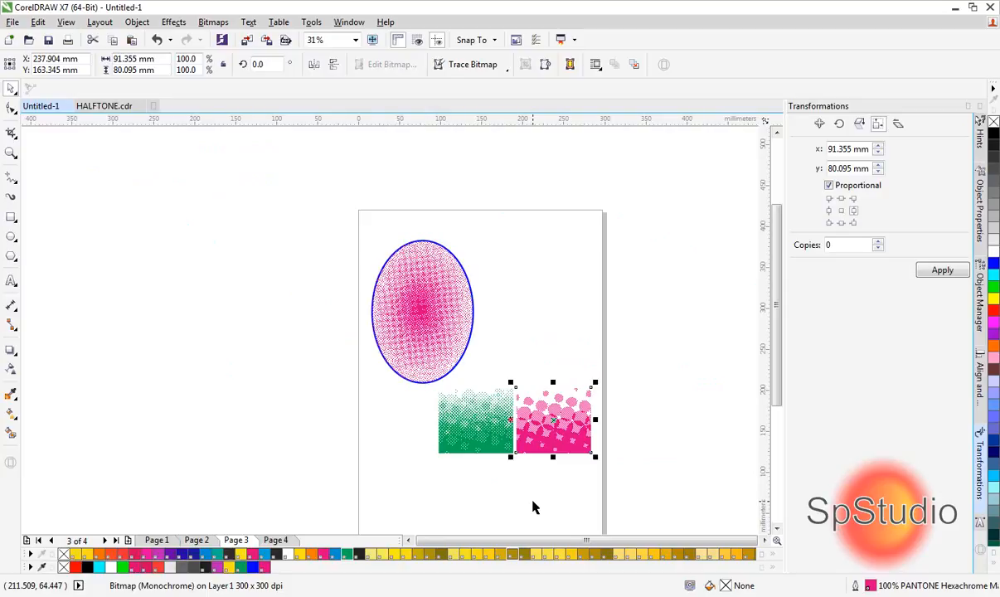